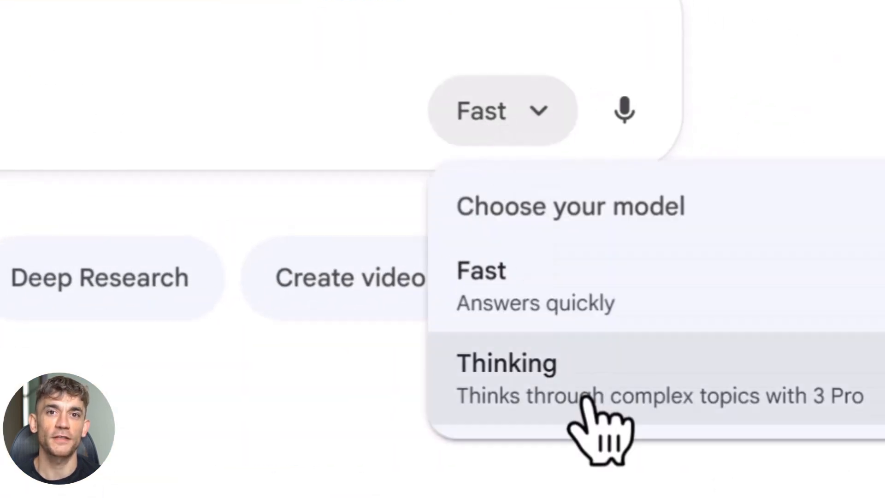
Select the Thinking model that reasons with 3 Pro from Gemini's model menu.
left_click(506, 364)
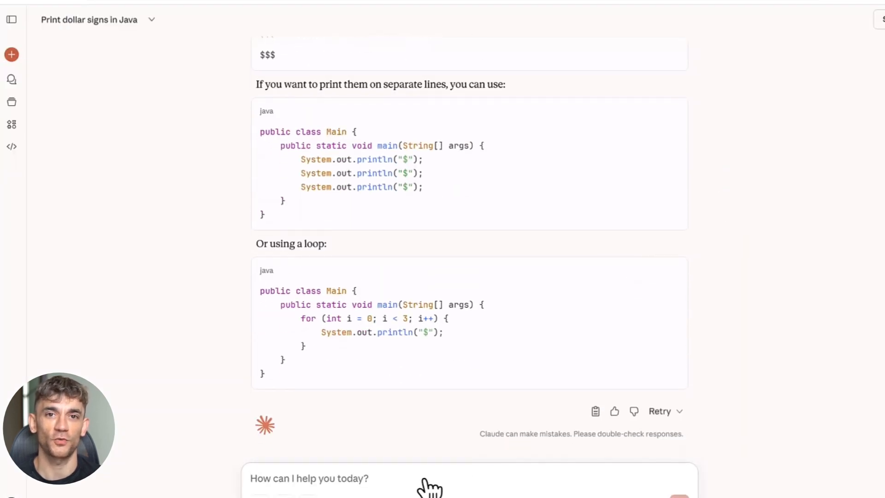
type("wr")
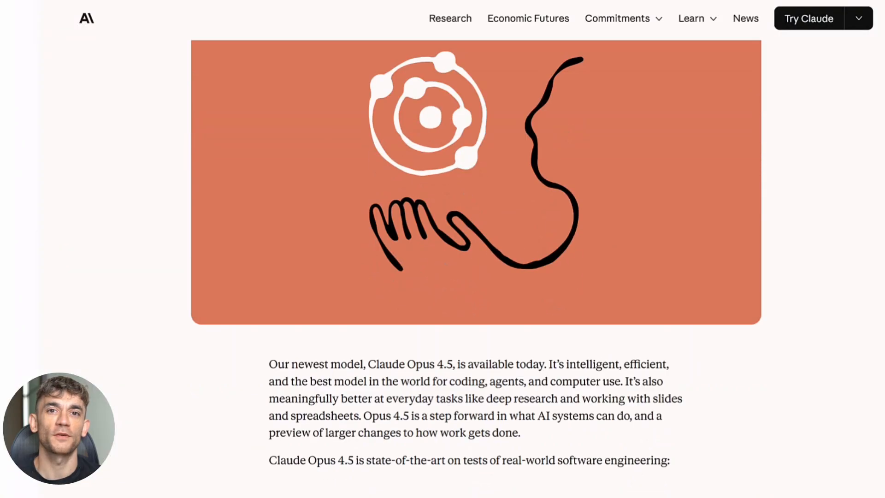
Scroll the Opus 4.5 announcement past the accuracy chart and testimonials to the benchmark table.
scroll("down", 3)
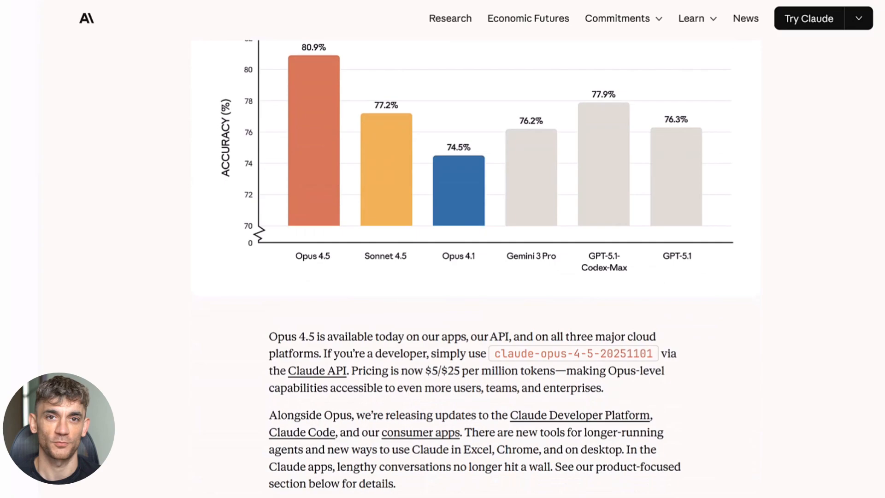
scroll("down", 3)
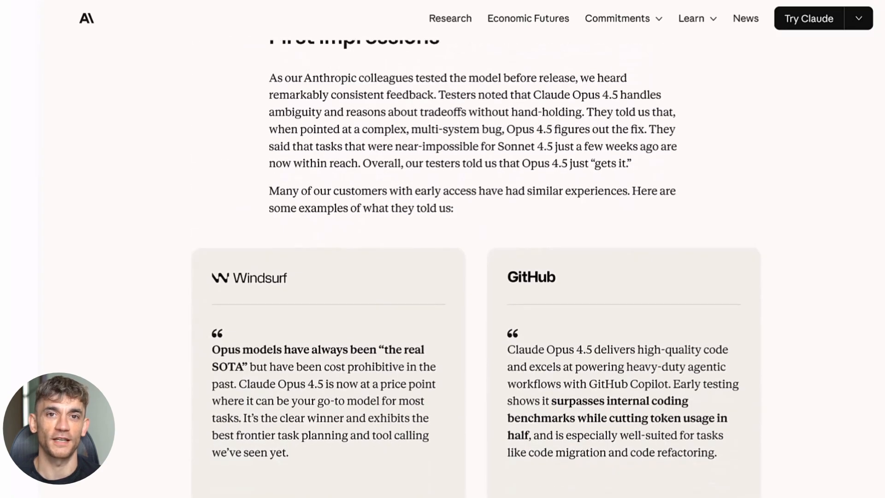
scroll("down", 3)
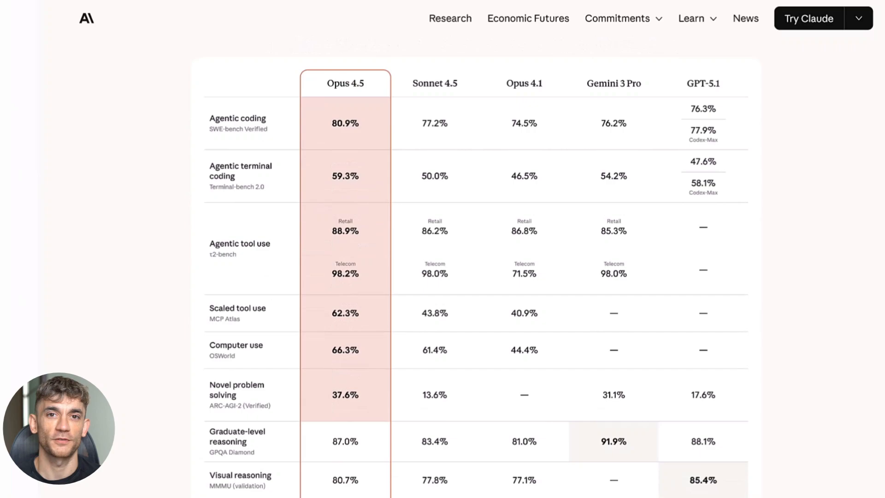
scroll("down", 3)
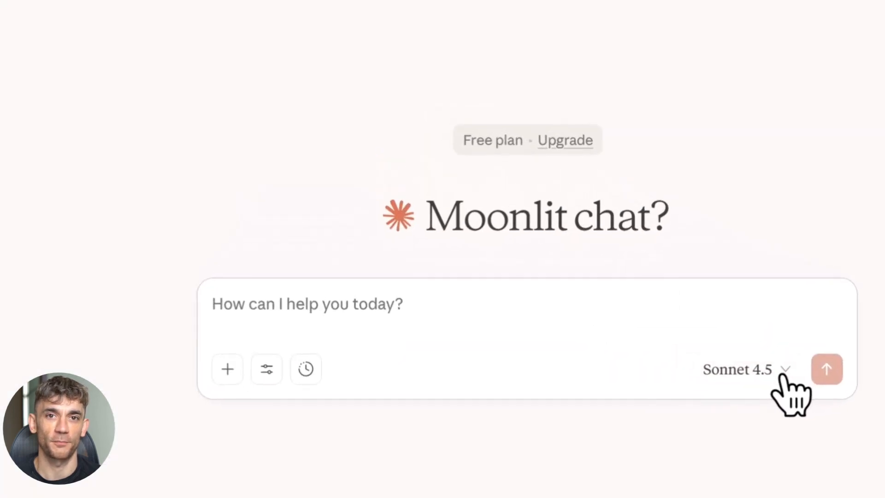
Check the available models, send the Java three-dollar-signs prompt and read the println and loop examples.
left_click(739, 369)
type("rite me the code that print 3 this ($) in java")
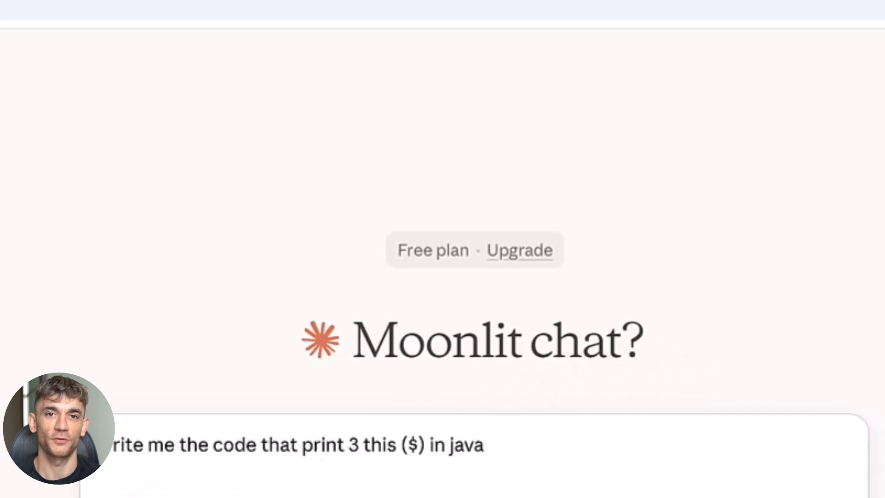
left_click(25, 61)
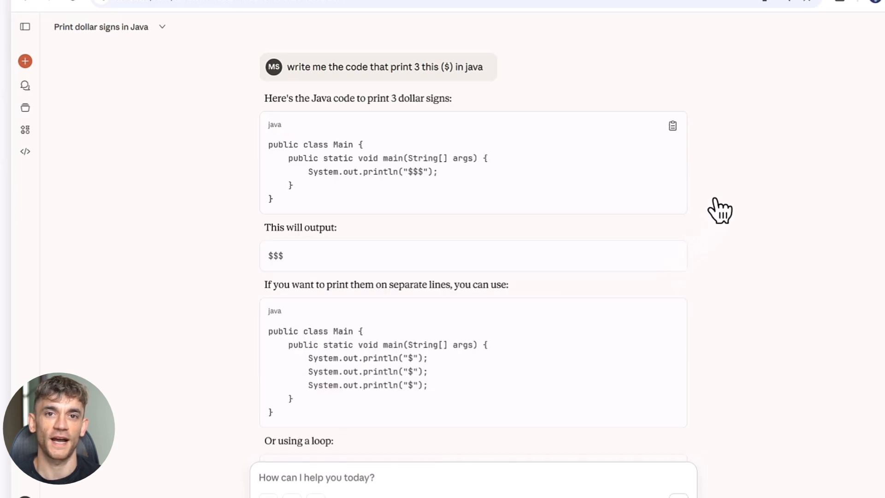
scroll("down", 3)
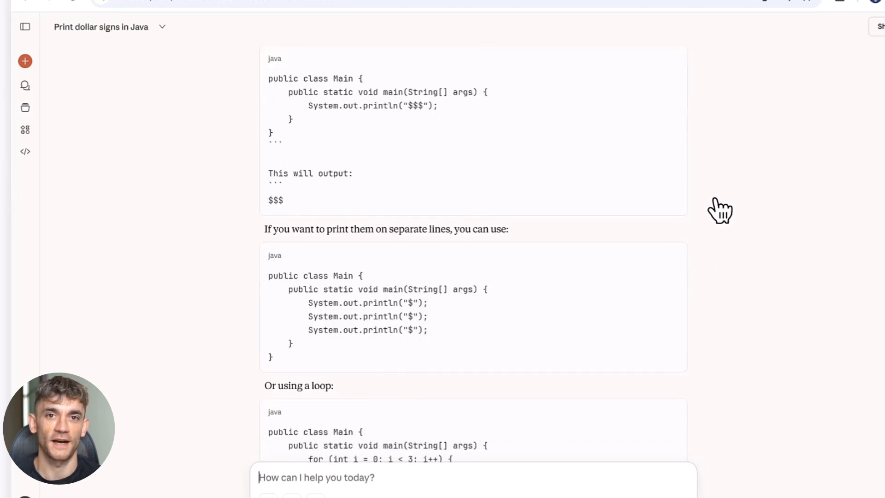
scroll("down", 3)
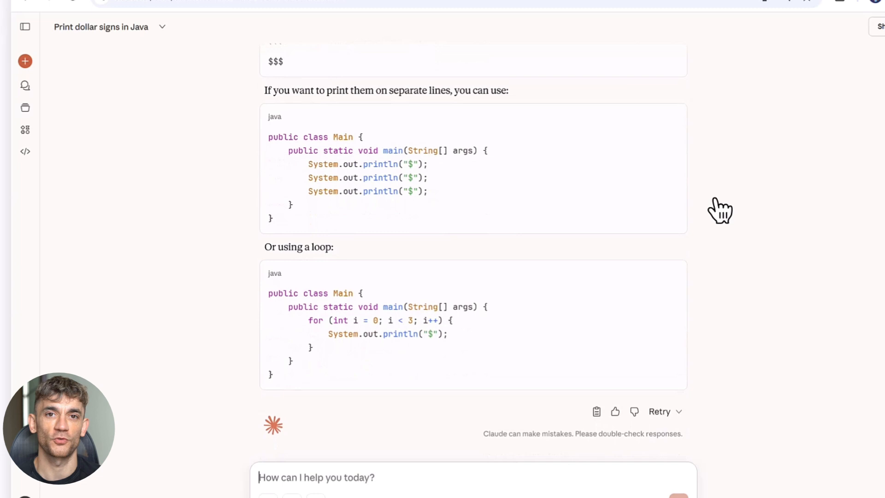
mouse_move(434, 485)
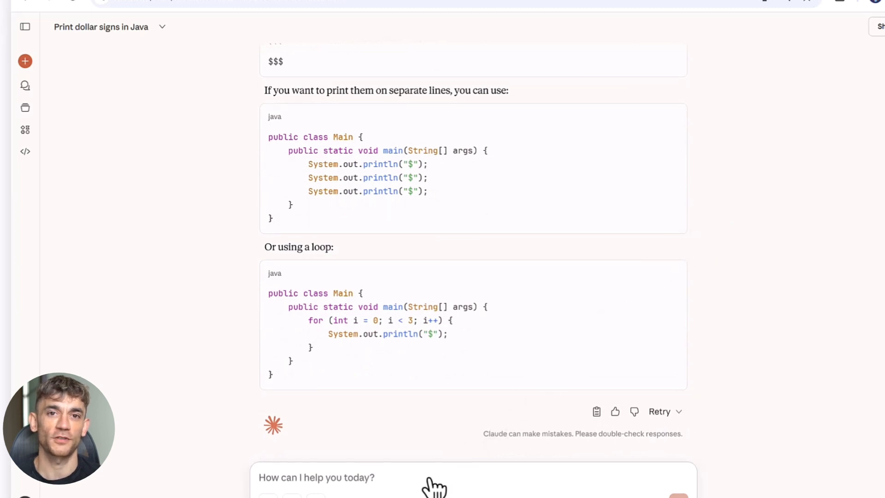
Draft a follow-up message reading 'write in canvas'.
type("write in")
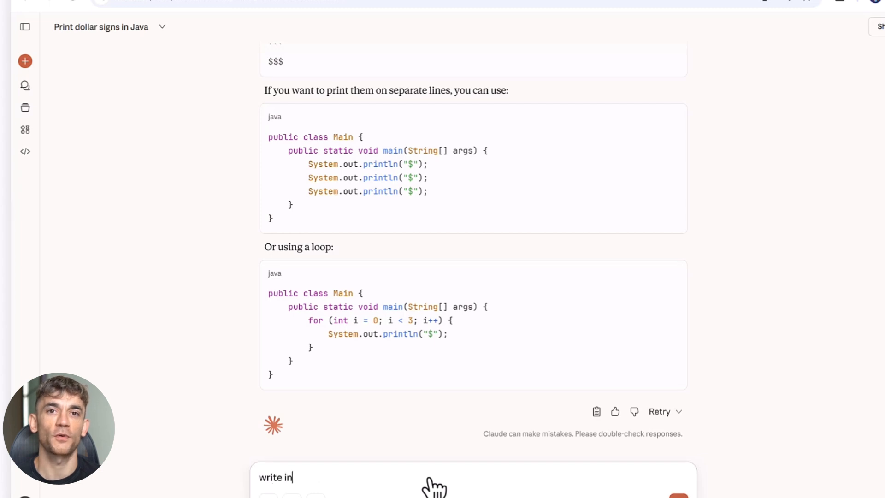
type("canvas")
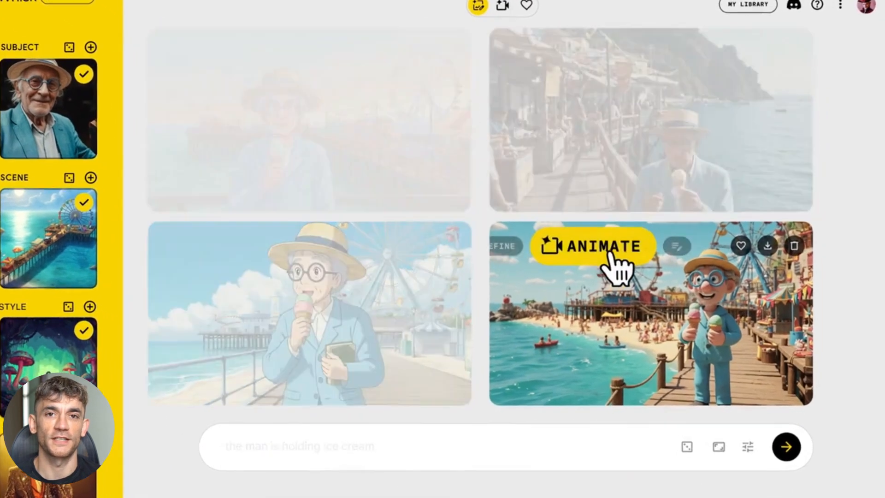
Animate the fourth pier scene of the old man into a video and play the clip.
left_click(591, 245)
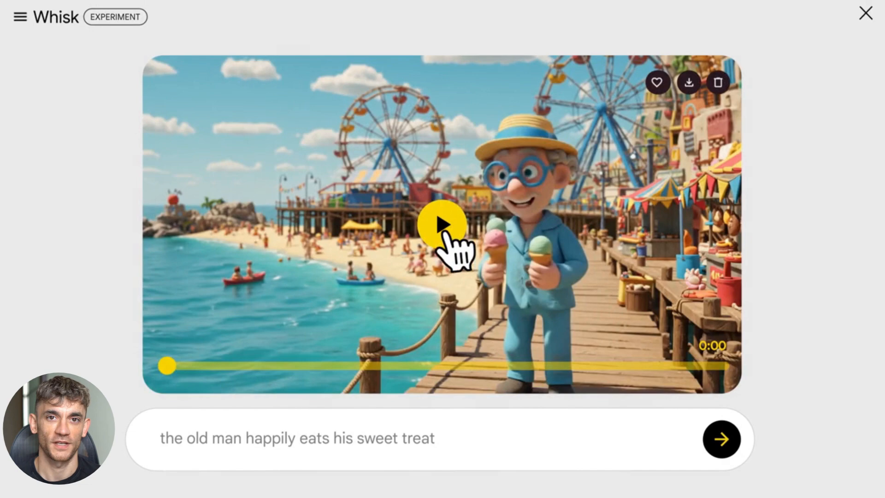
left_click(439, 225)
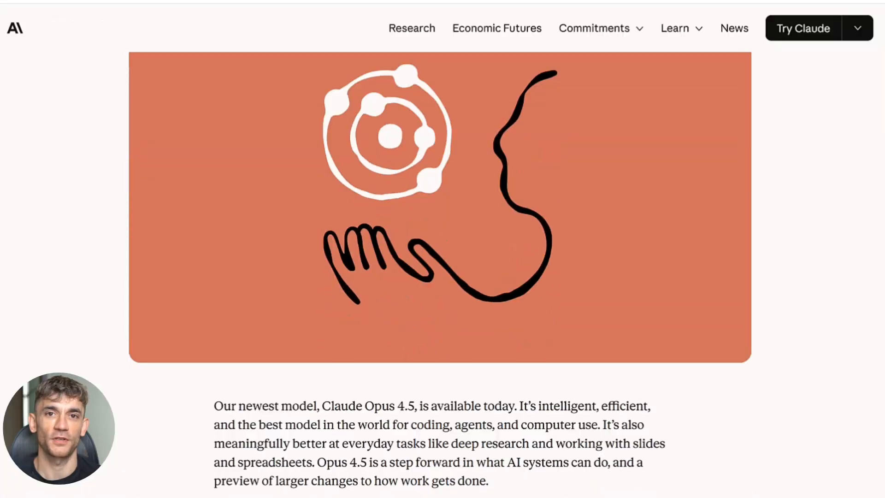
scroll("down", 3)
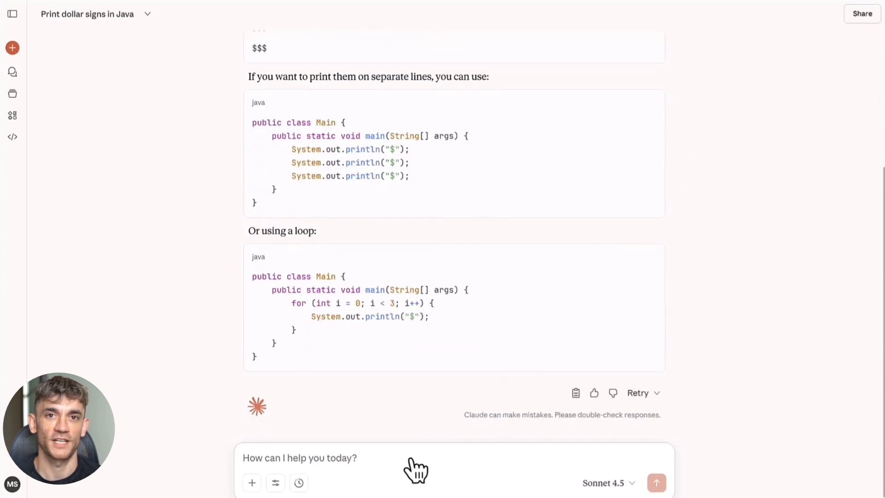
Enter 'write in canvas' as a follow-up in the Claude message box.
type("write in canvas")
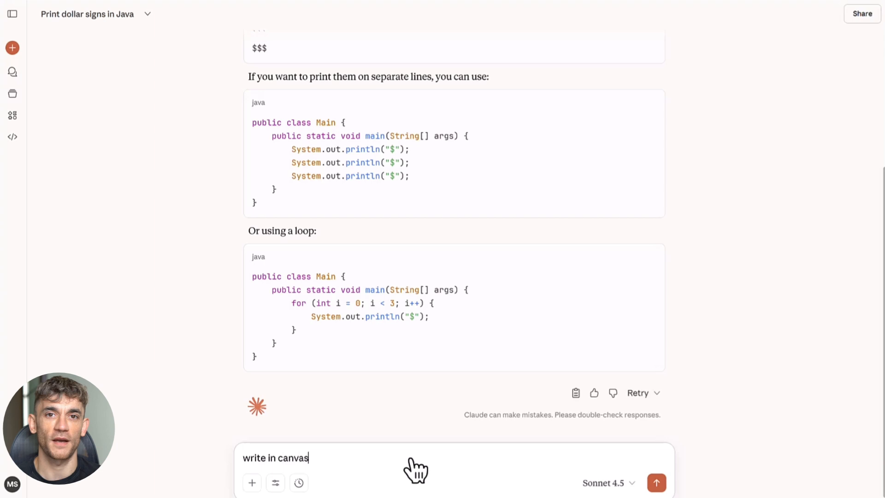
left_click(655, 481)
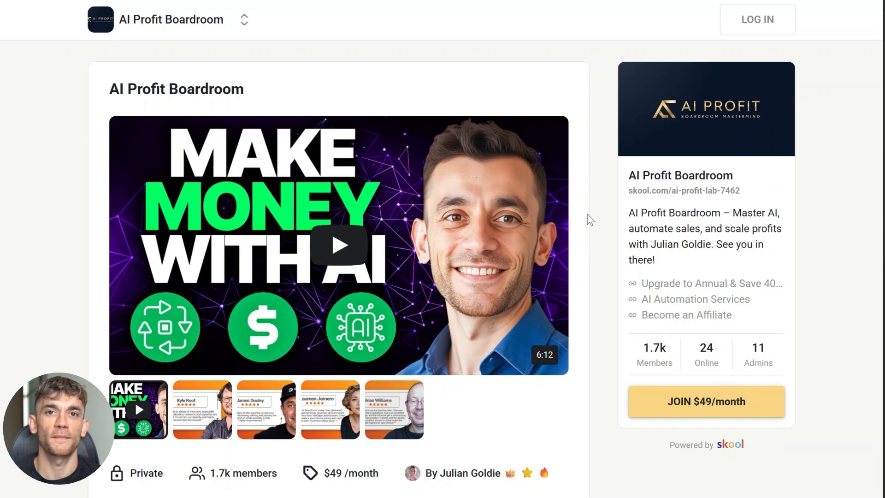
scroll("down", 3)
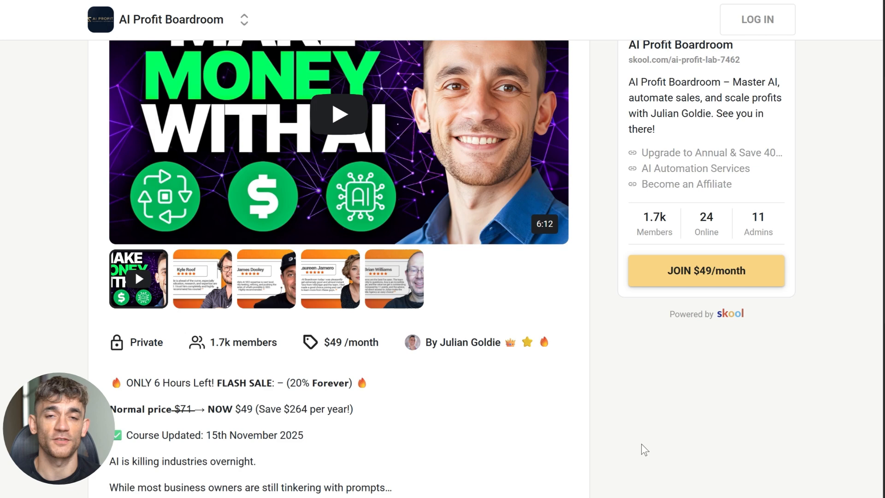
mouse_move(562, 353)
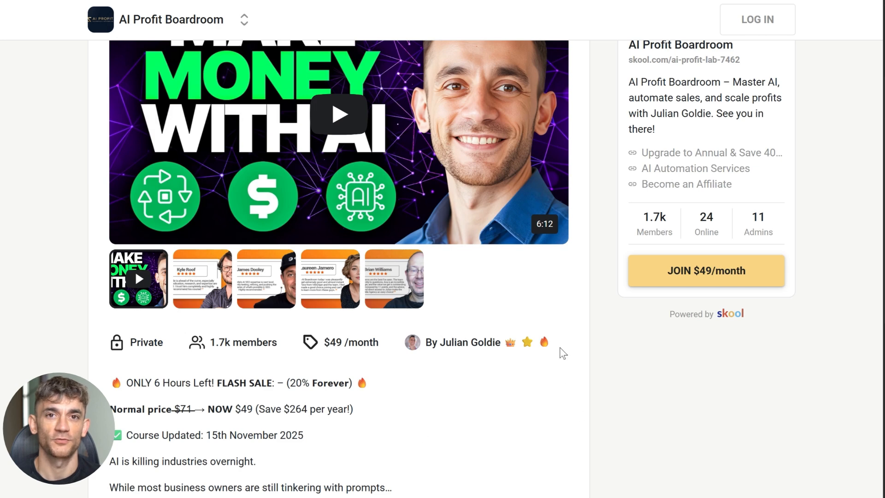
scroll("down", 3)
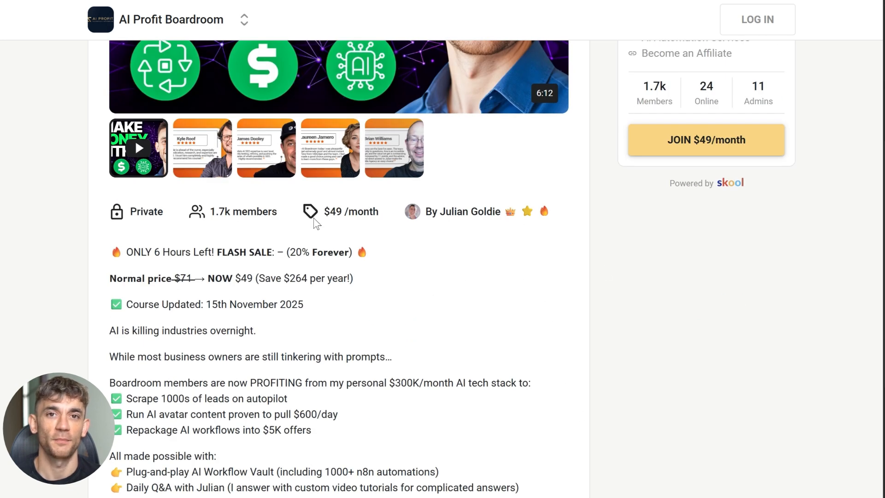
mouse_move(369, 277)
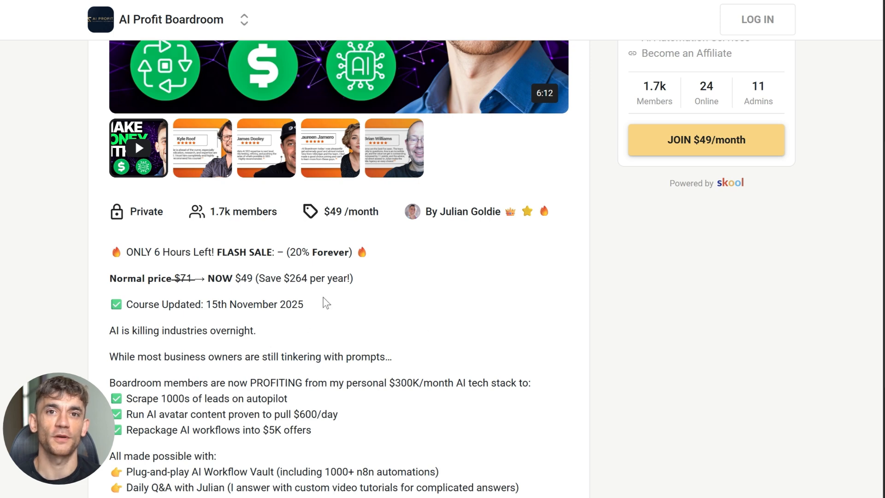
scroll("down", 3)
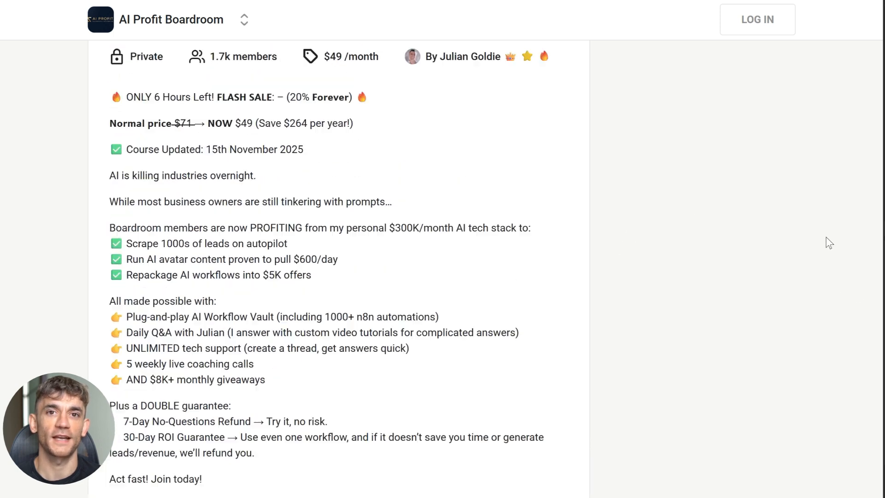
scroll("up", 3)
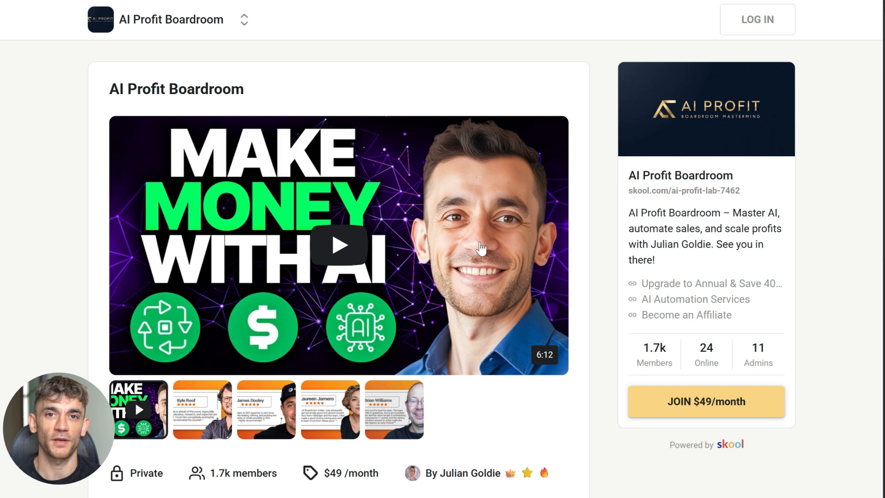
mouse_move(686, 375)
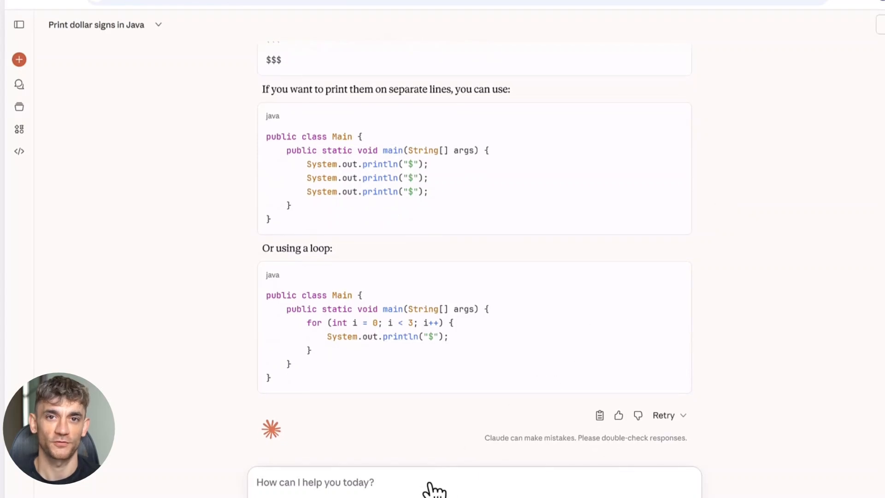
Switch Gemini's model from Thinking with 3 Pro to Fast.
type("write")
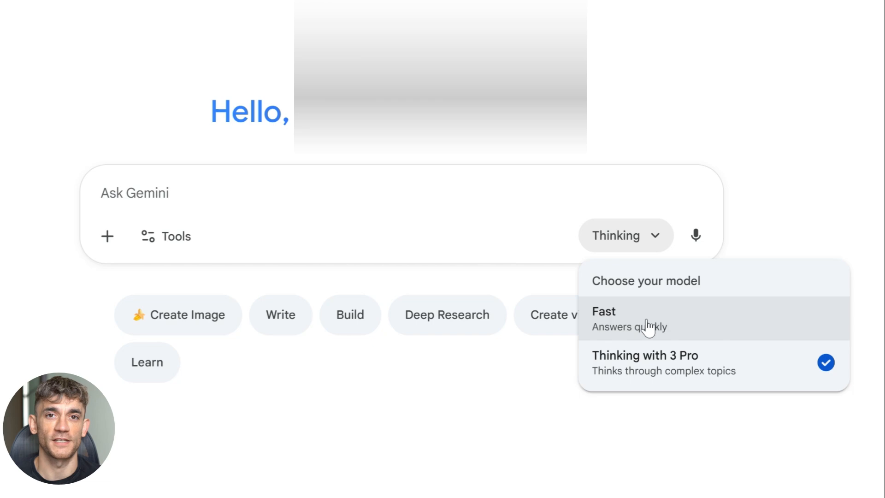
left_click(602, 310)
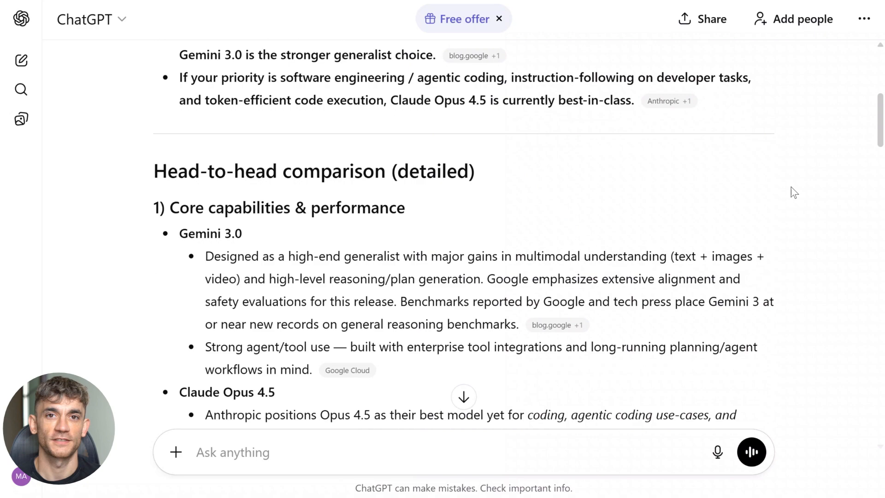
Scroll the ChatGPT Gemini 3.0 vs Claude Opus 4.5 answer through Final verdict, Recommendations and sources.
scroll("down", 3)
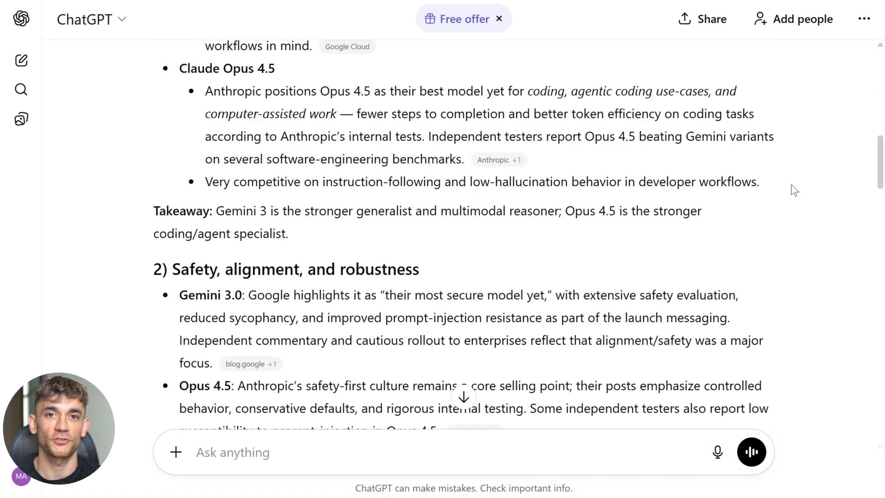
scroll("down", 3)
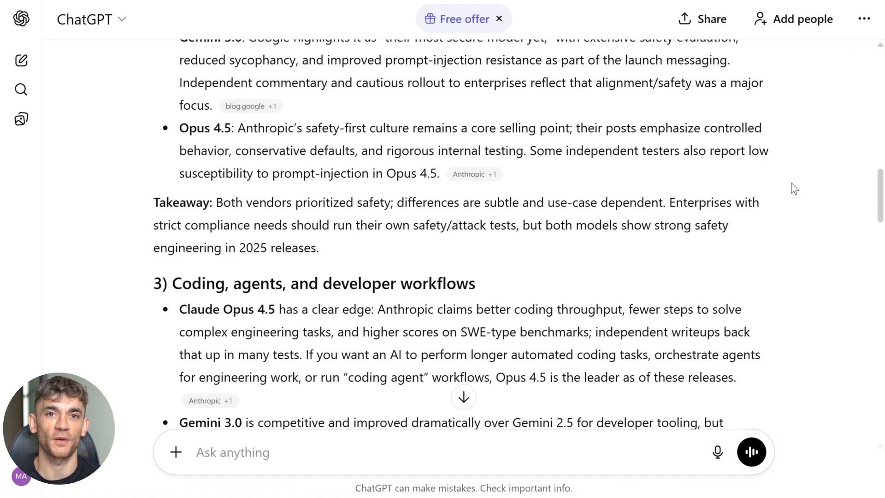
scroll("down", 3)
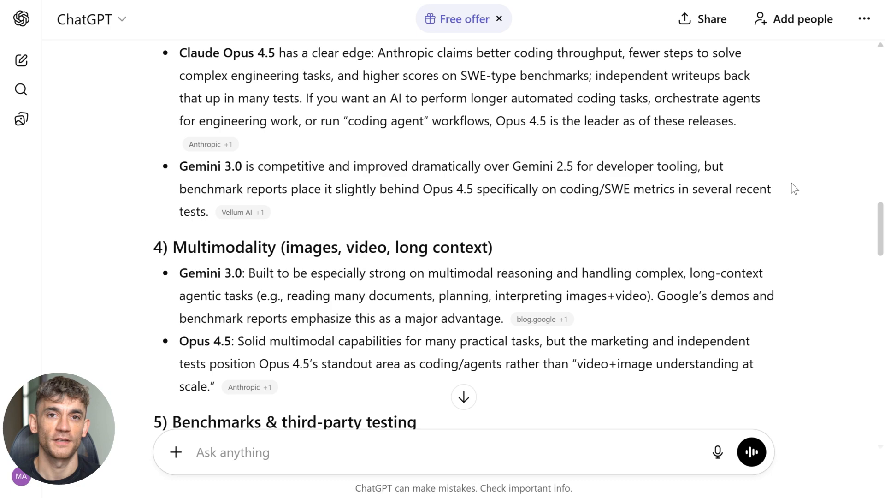
scroll("down", 3)
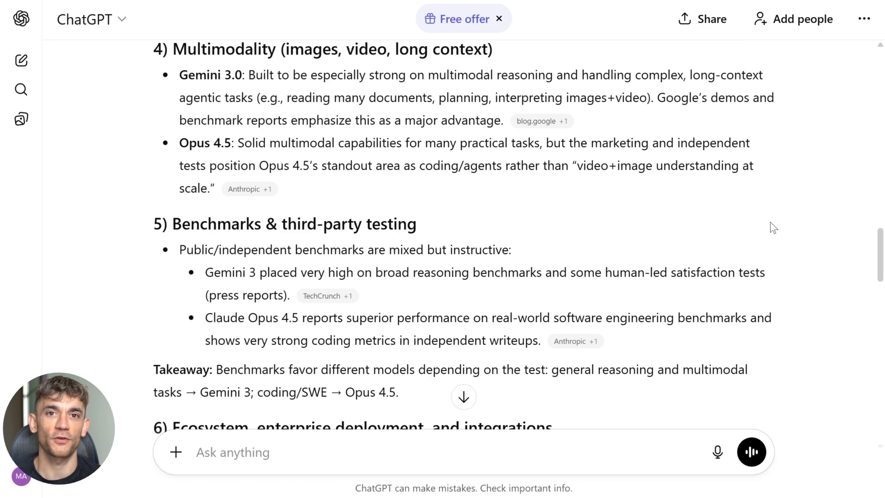
scroll("down", 3)
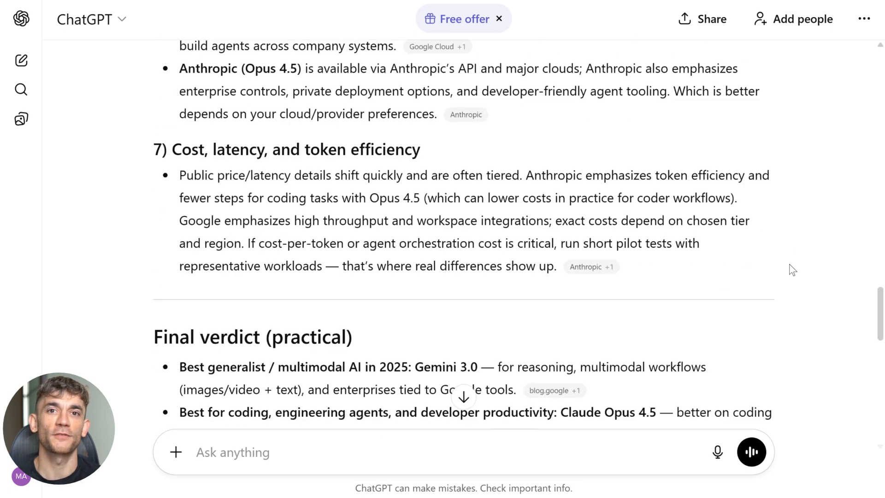
scroll("down", 3)
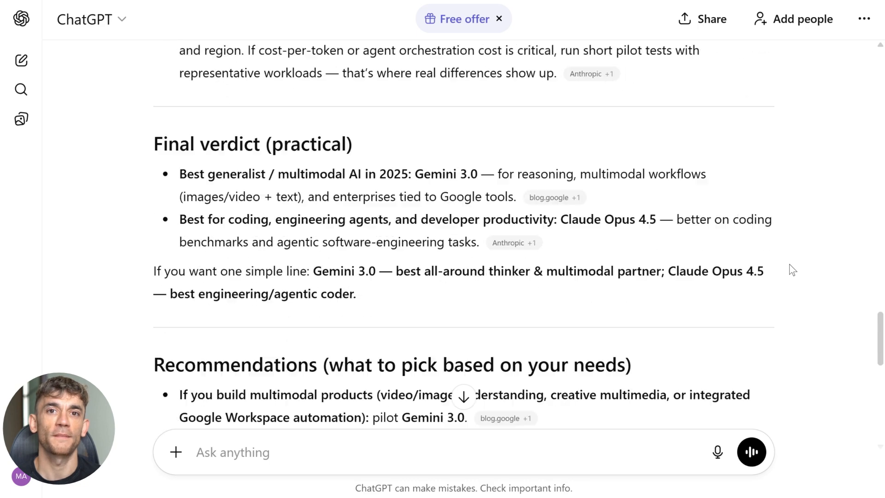
scroll("down", 3)
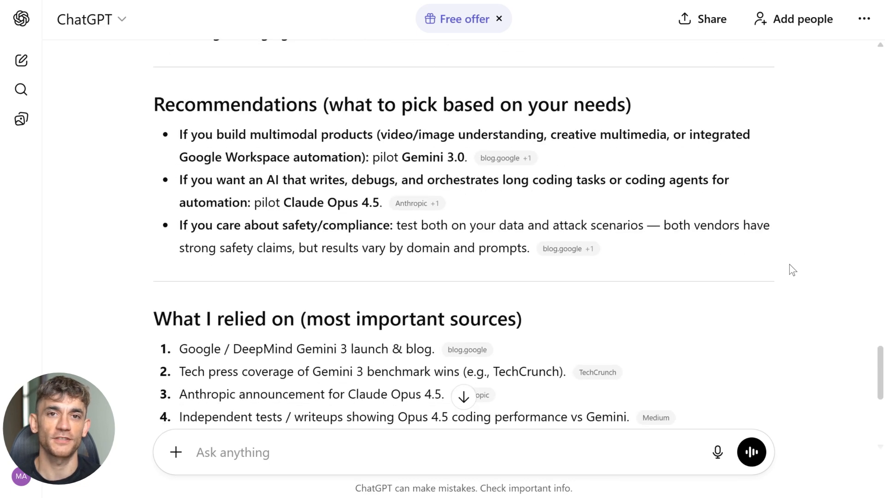
scroll("down", 3)
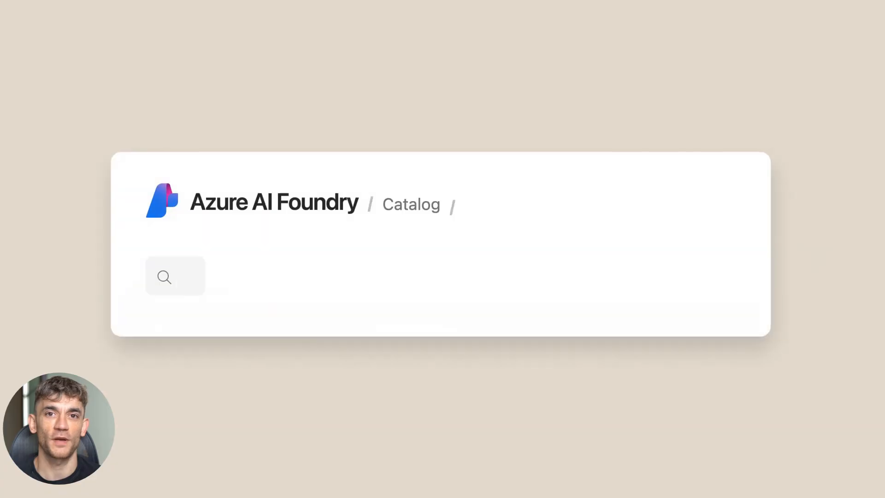
Begin searching the Azure AI Foundry catalog for 'cl' (Claude).
type("cl")
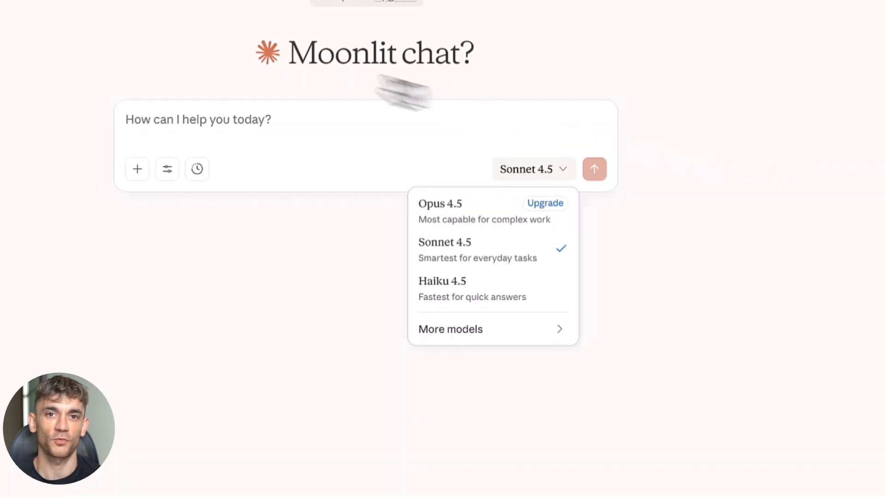
left_click(533, 168)
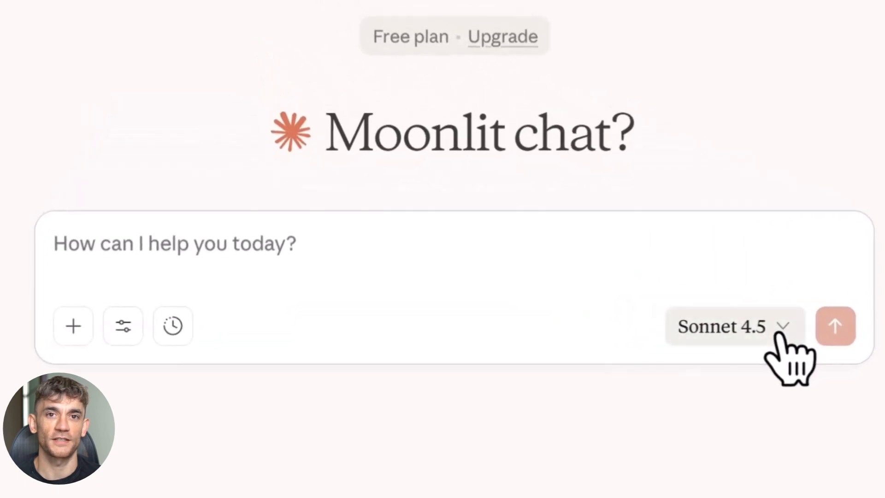
left_click(732, 326)
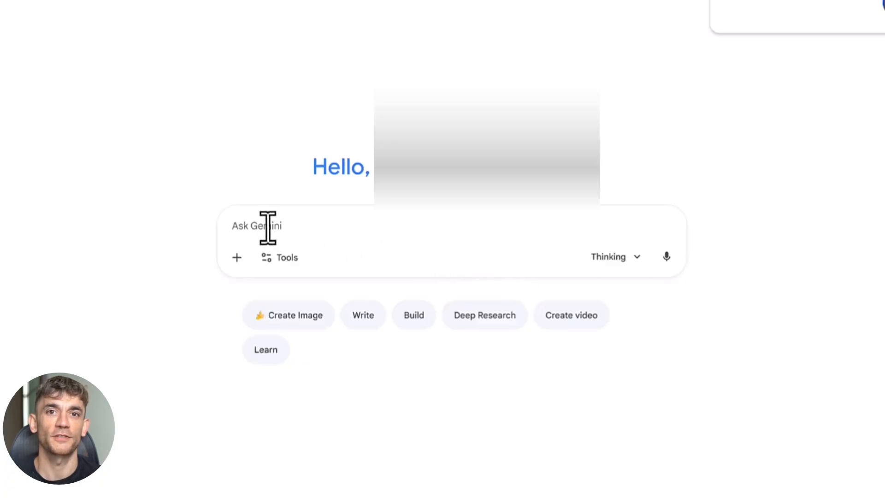
Ask Gemini 'Show me cozy sweaters in warm autumn colors under $40.' and read its budget picks.
type("Show me cozy sweaters in warm autumn colors under $40.")
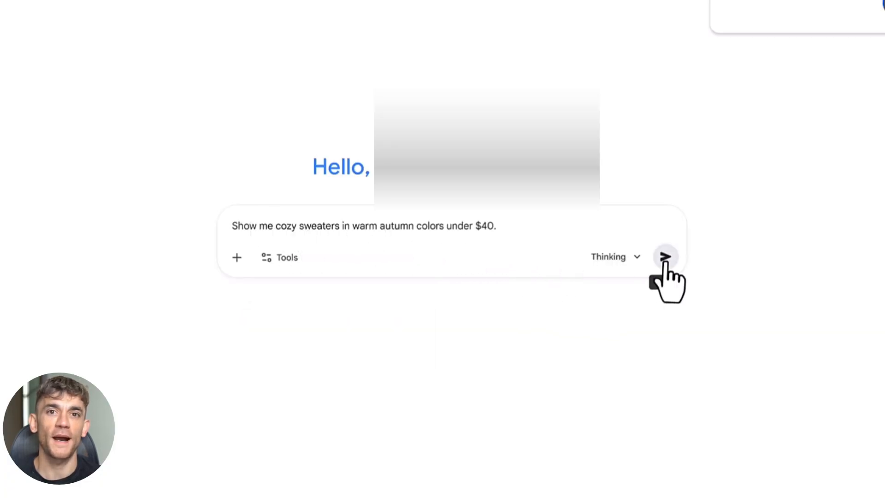
left_click(665, 257)
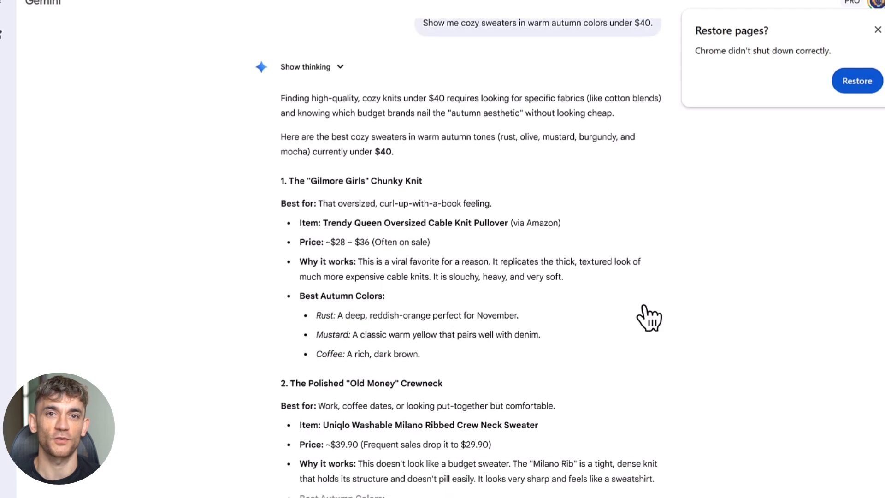
scroll("down", 3)
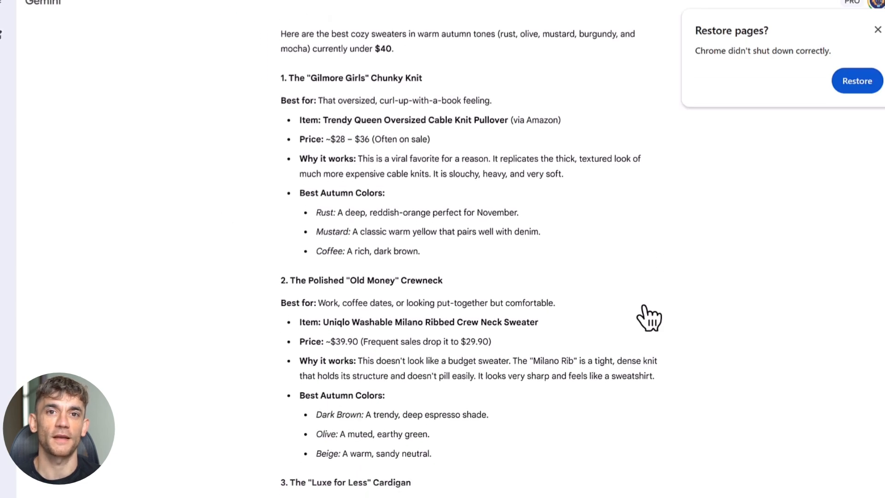
scroll("down", 3)
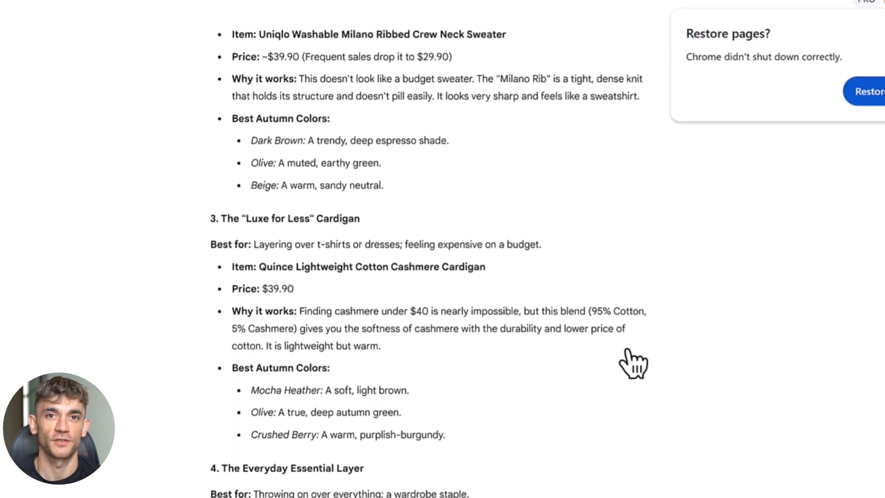
scroll("down", 3)
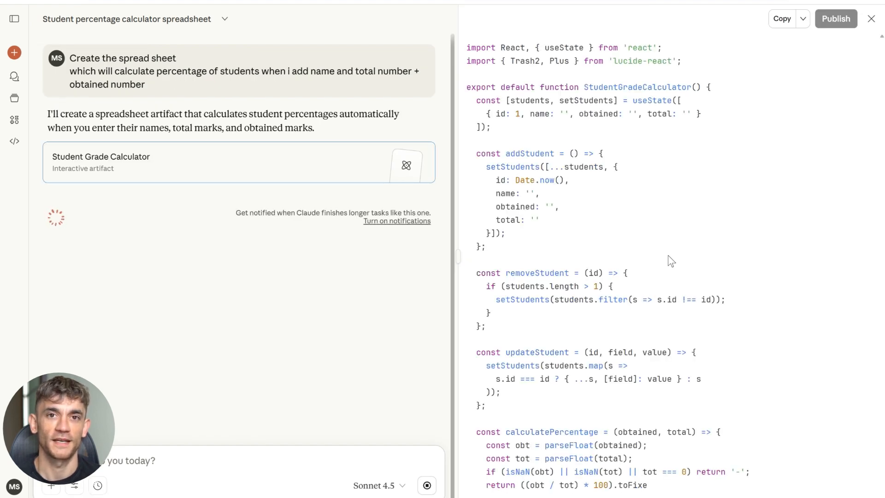
Scroll the Student Grade Calculator React code until the artifact finishes and the preview appears.
scroll("down", 3)
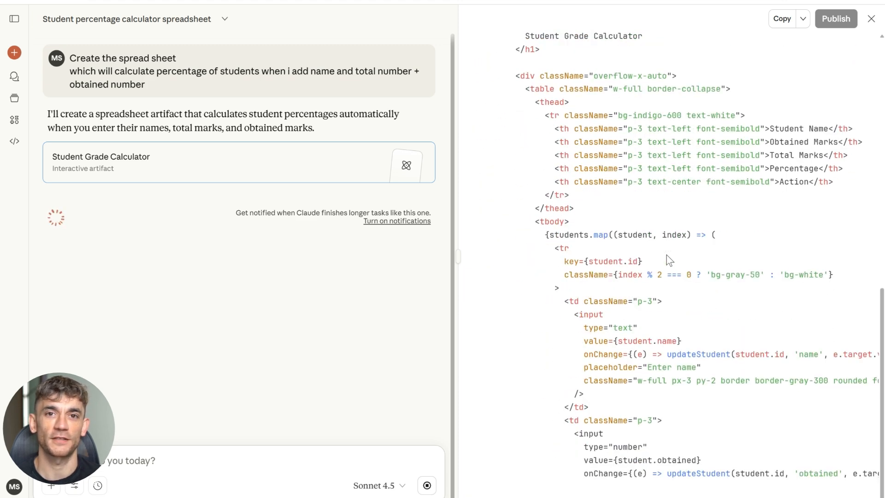
scroll("down", 3)
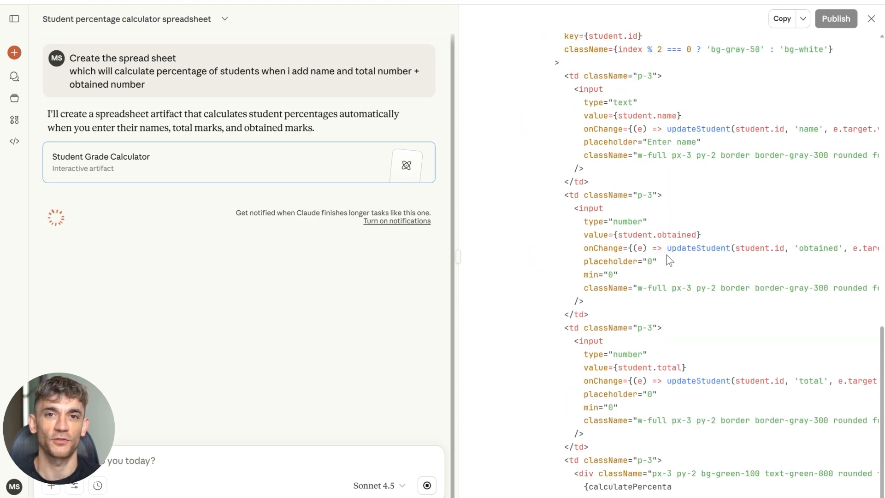
scroll("down", 3)
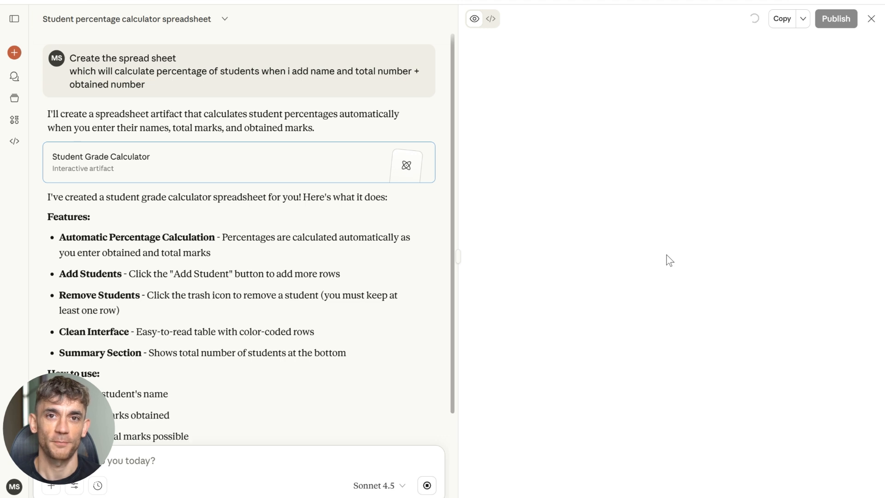
Fill the calculator with student name 'bao', marks 100 and 200, then 'As' with 300.
type("bao")
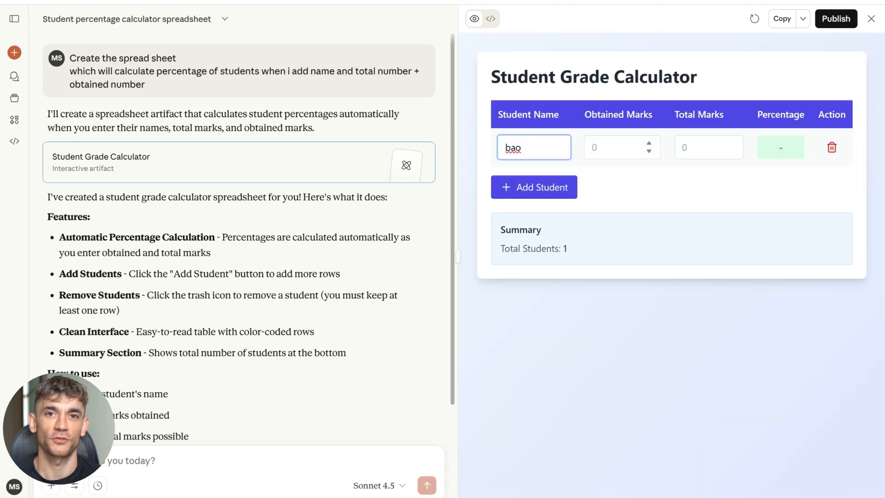
type("100")
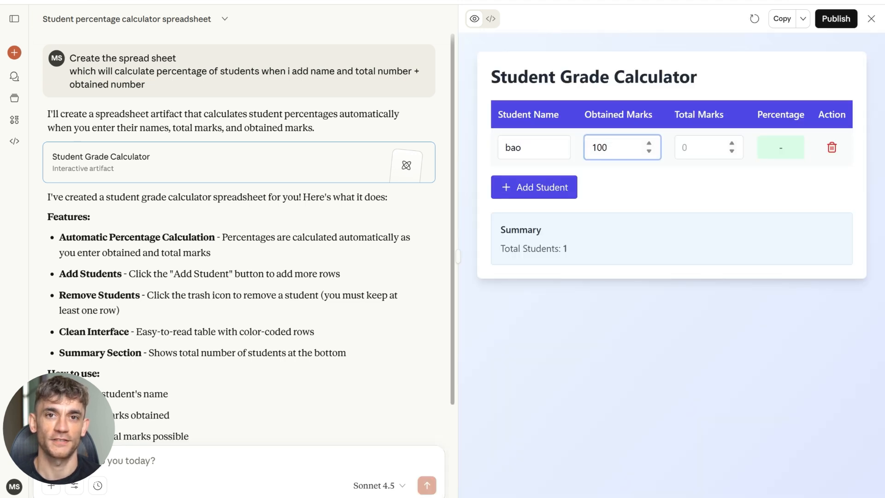
type("200")
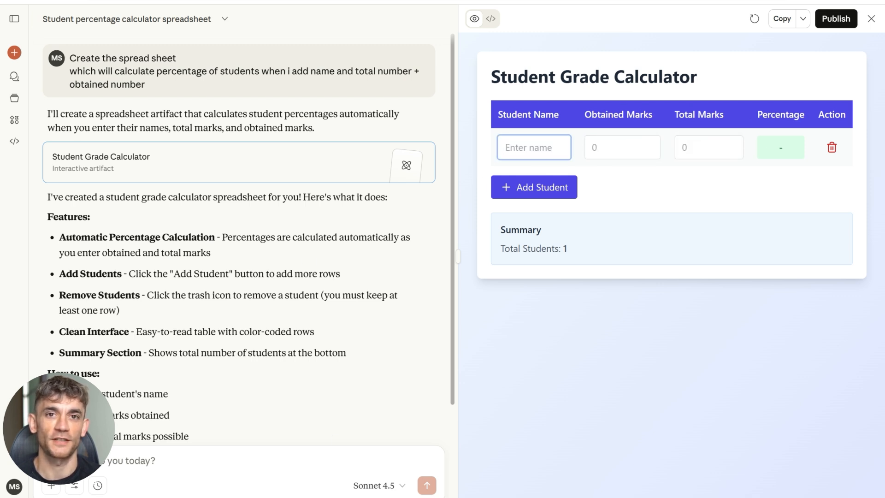
type("As")
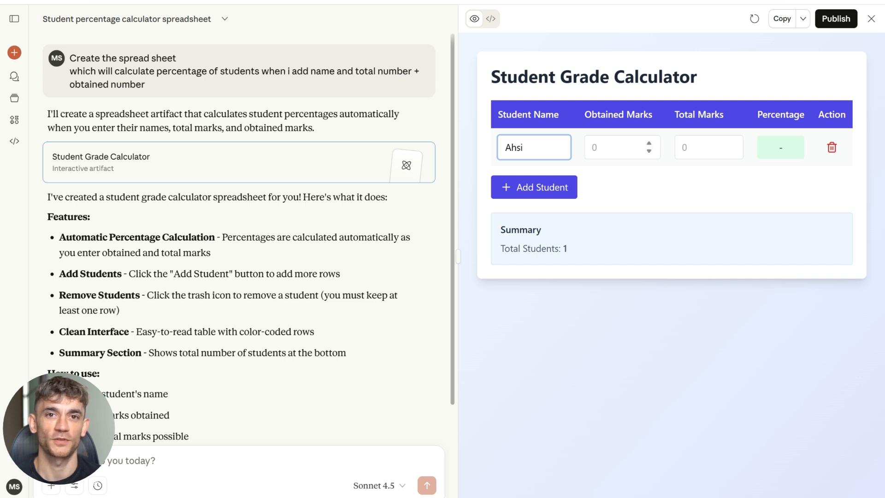
type("300")
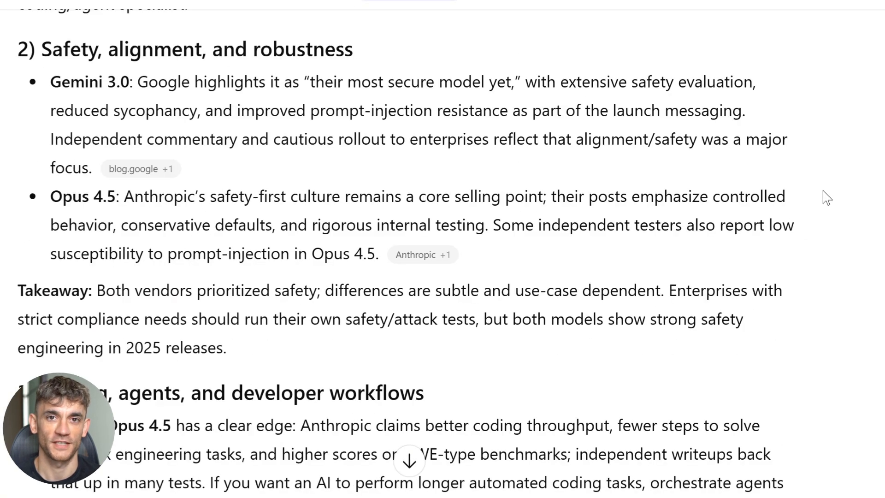
Scroll ChatGPT's comparison through coding, multimodality, benchmarks, cost and sources.
scroll("down", 3)
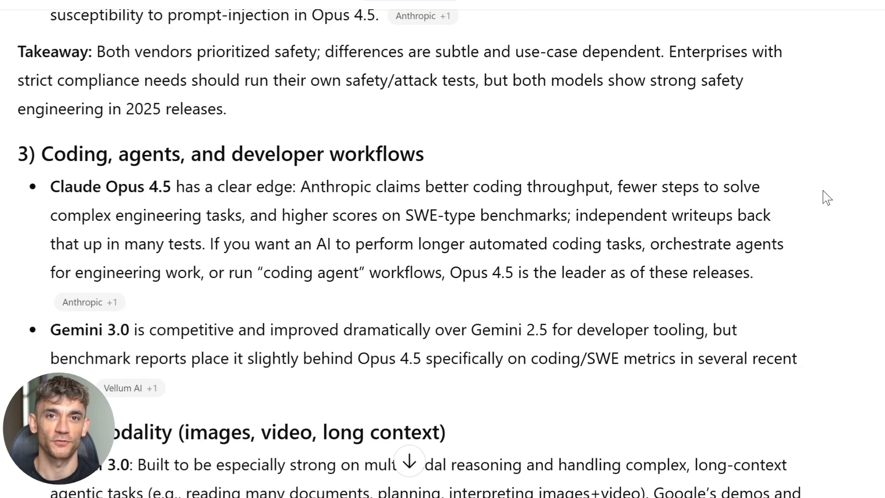
scroll("down", 3)
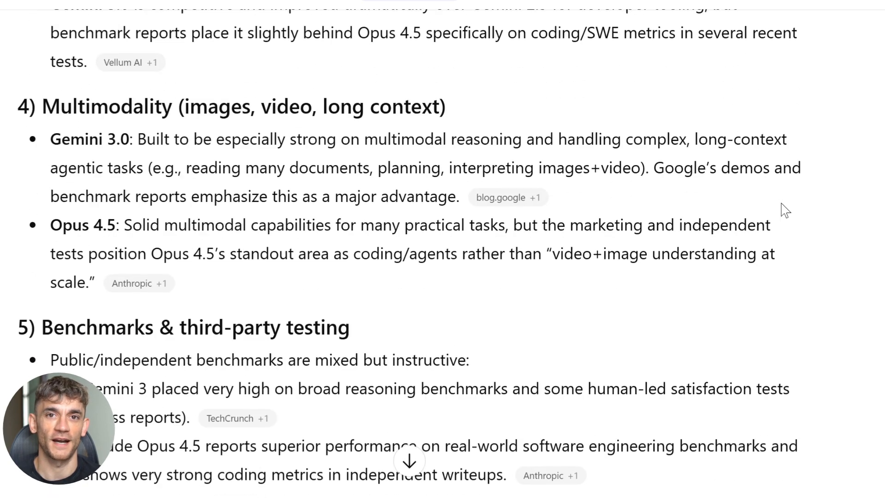
scroll("down", 3)
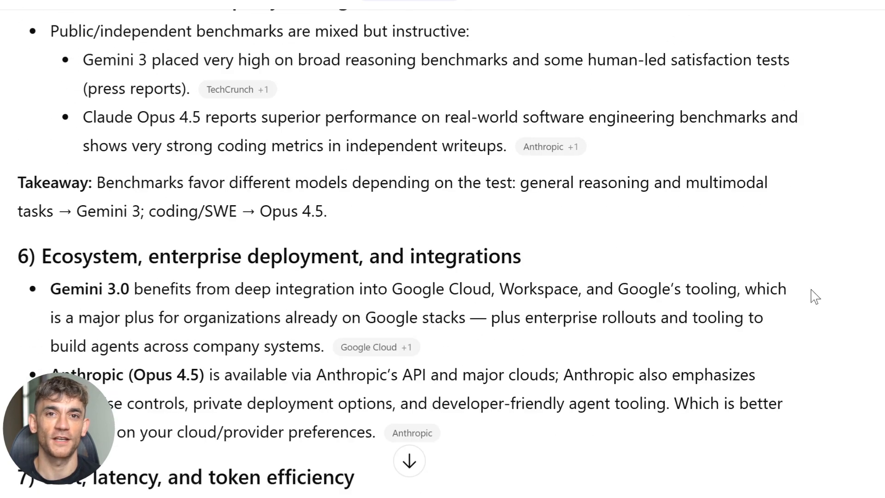
scroll("down", 3)
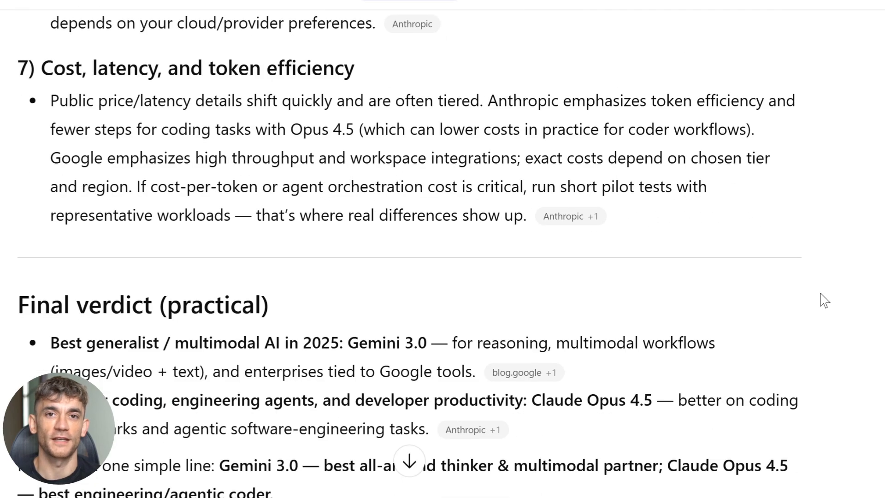
scroll("down", 3)
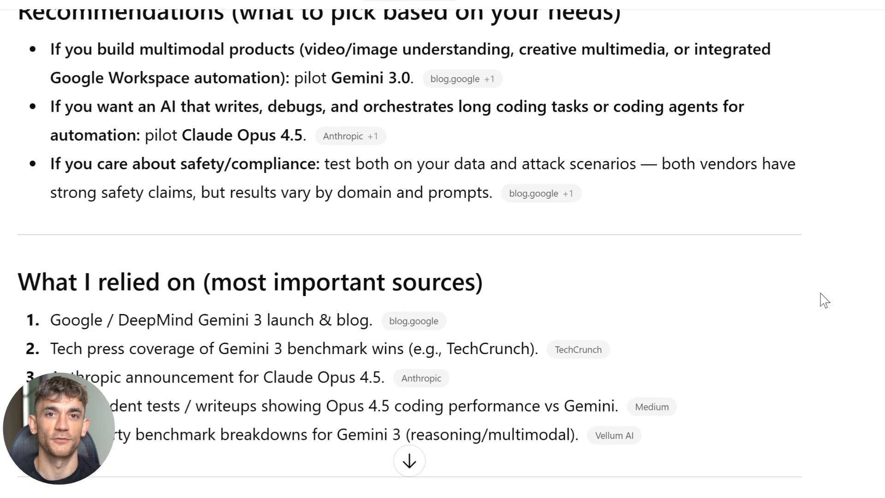
scroll("down", 3)
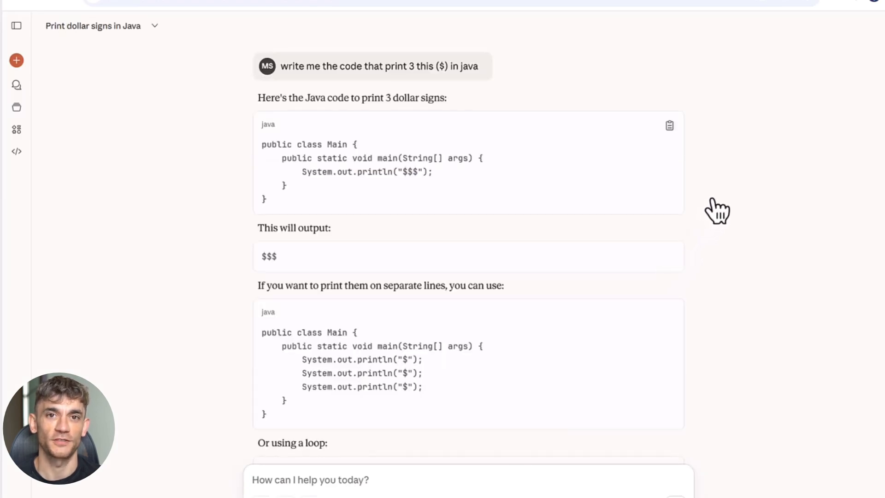
Review the Java dollar-sign answer and send a follow-up asking to write it in canvas.
scroll("down", 3)
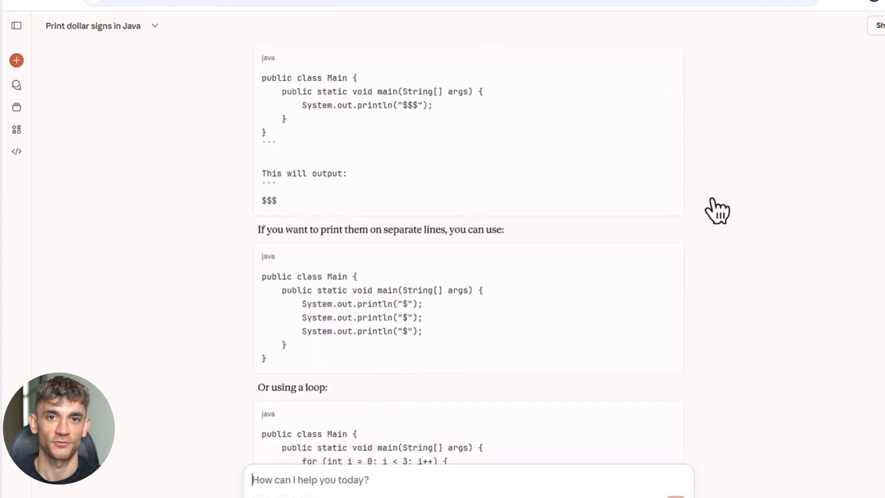
scroll("down", 3)
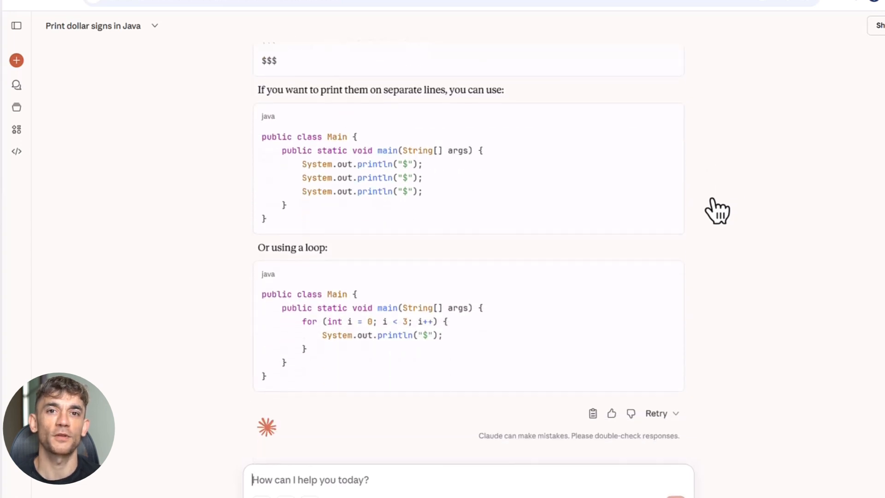
mouse_move(429, 485)
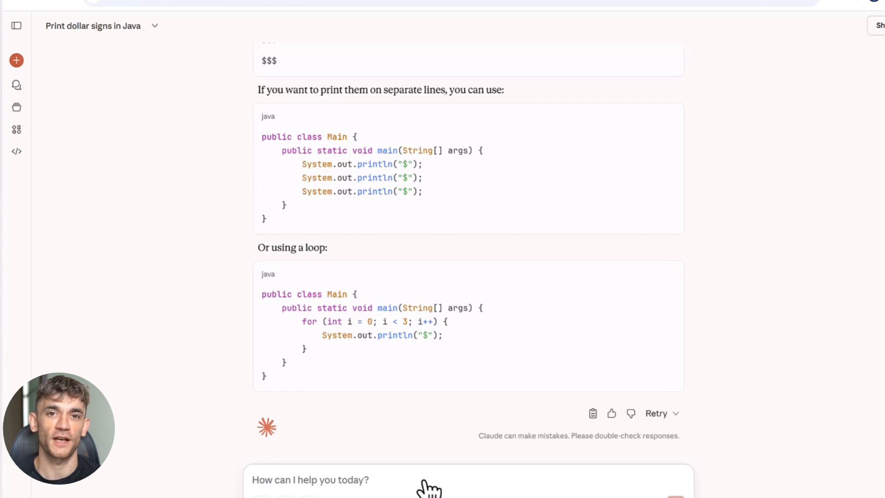
type("write in")
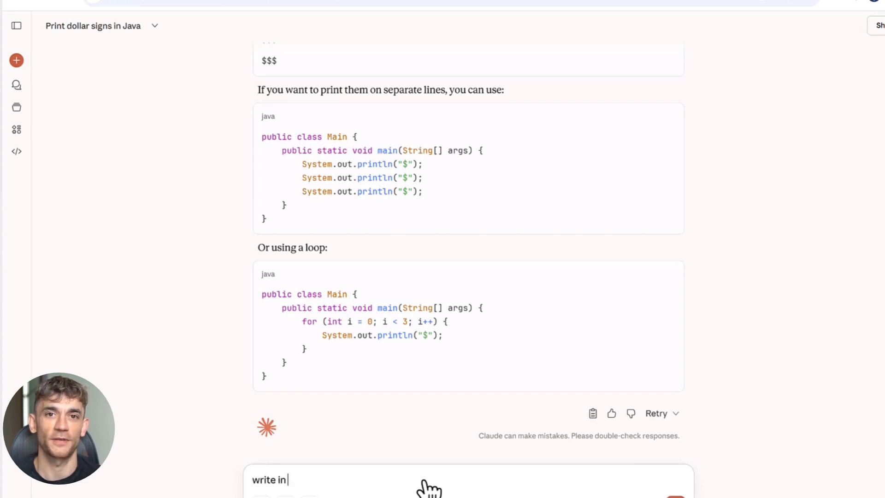
type("canvas")
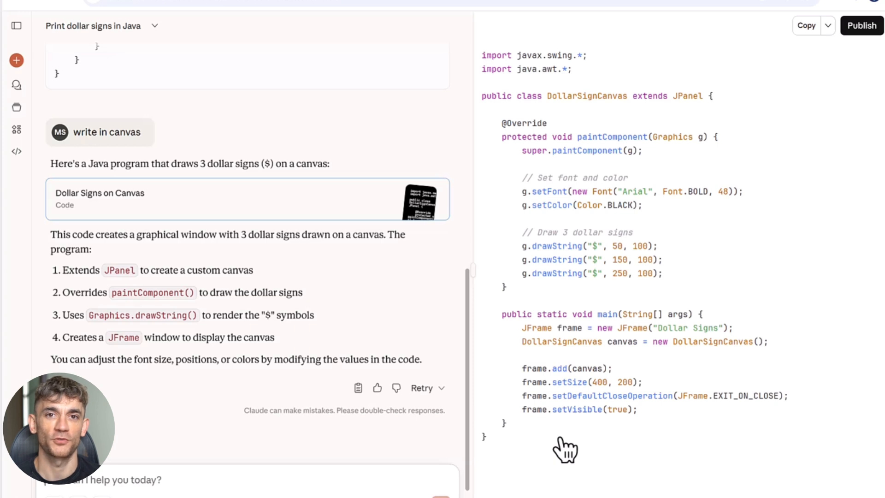
mouse_move(488, 67)
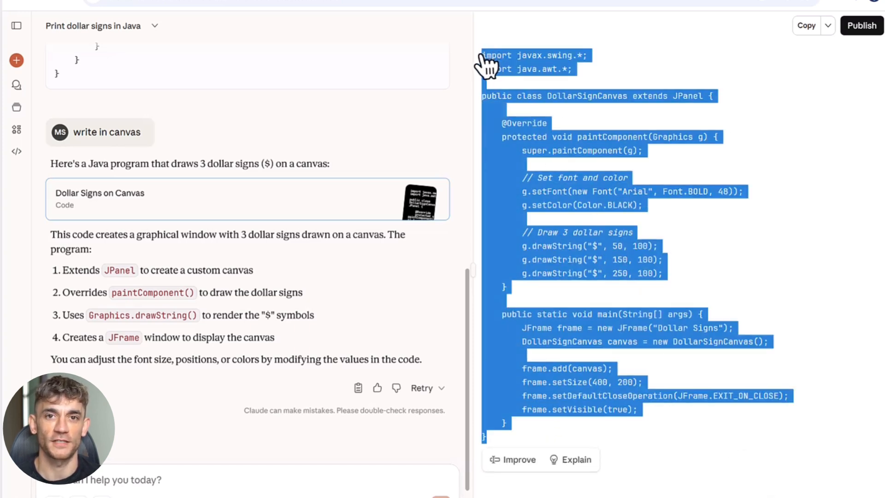
mouse_move(665, 350)
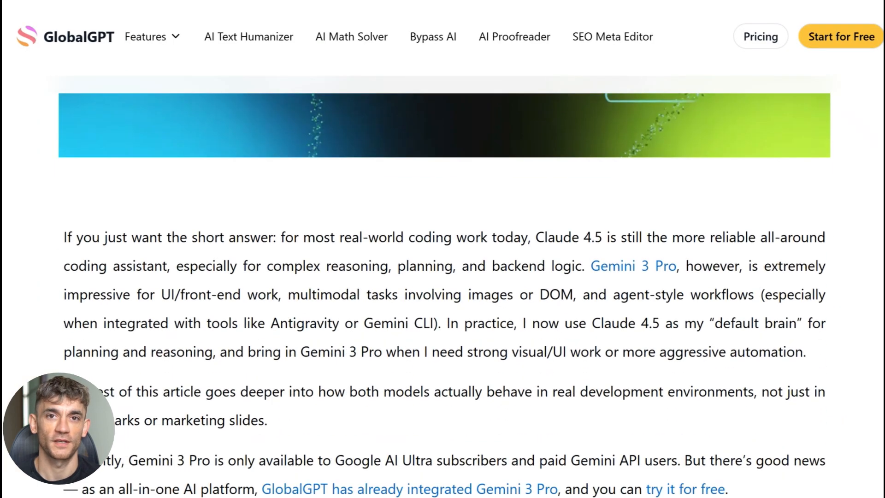
Scroll the GlobalGPT article from its introduction through the coding comparison sections.
scroll("down", 3)
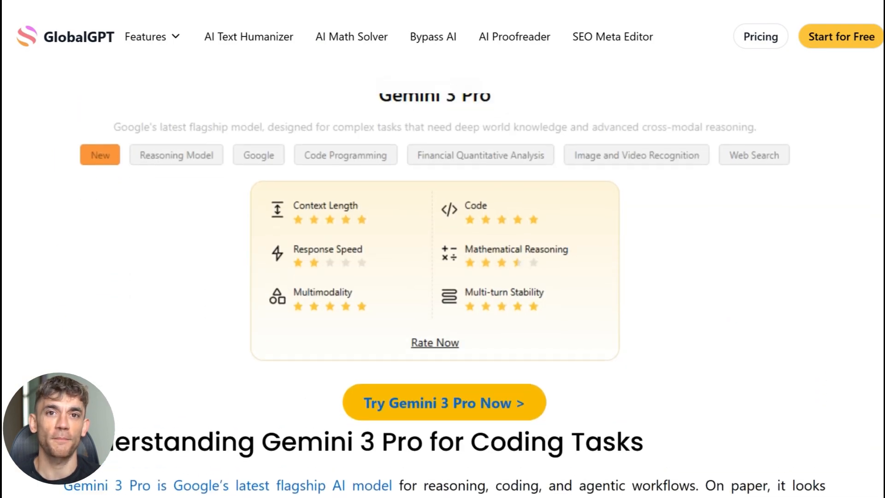
scroll("down", 3)
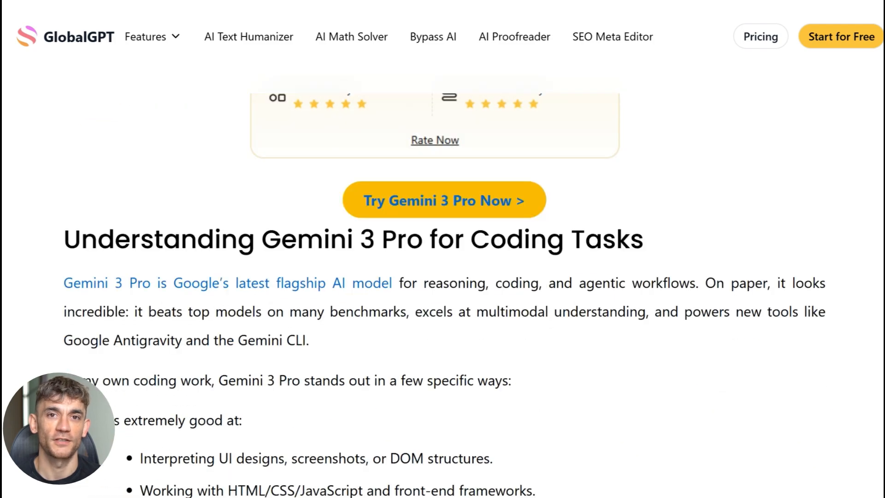
scroll("down", 3)
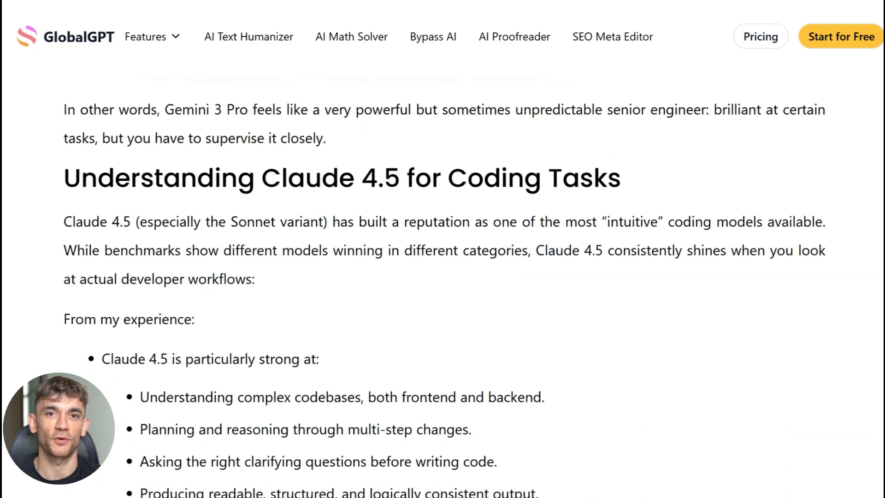
scroll("down", 3)
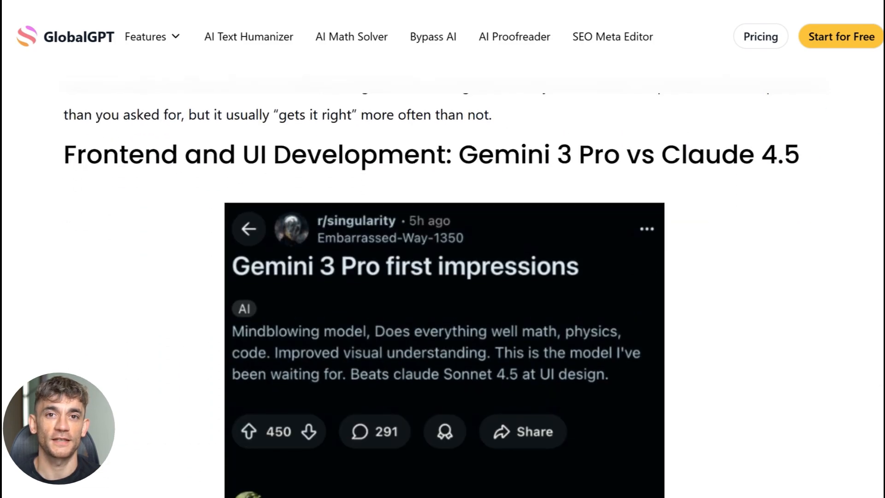
scroll("down", 3)
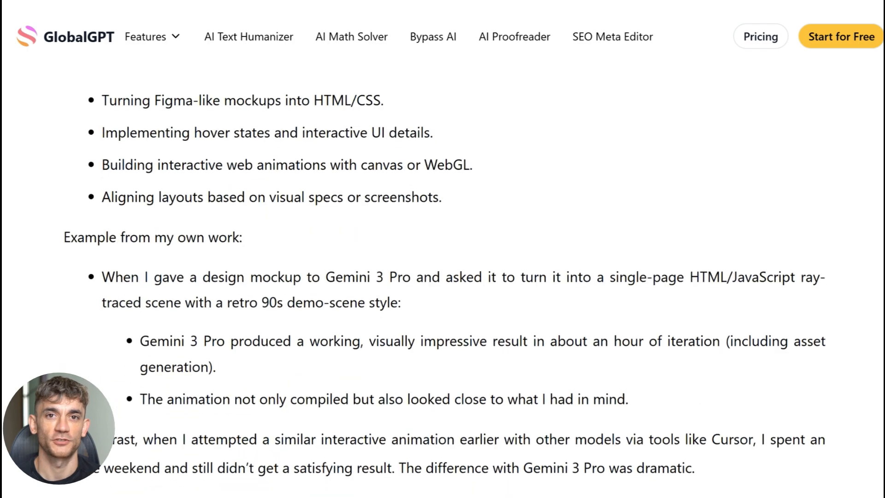
scroll("down", 3)
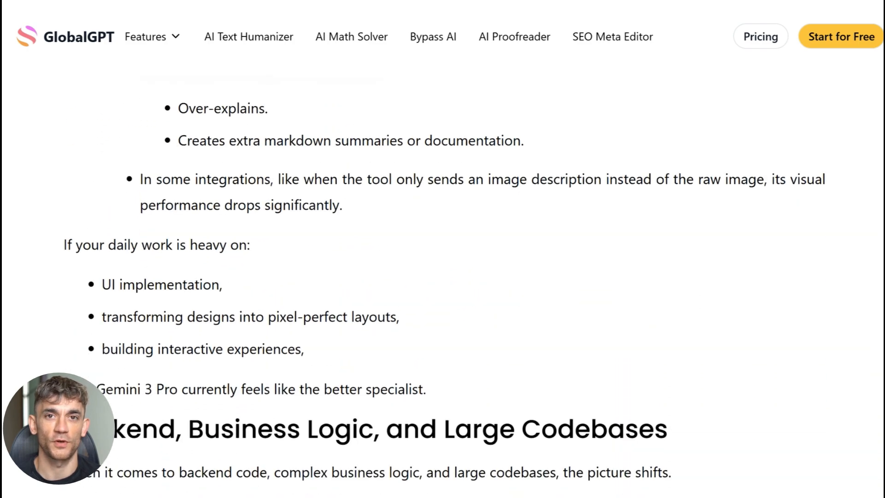
scroll("down", 3)
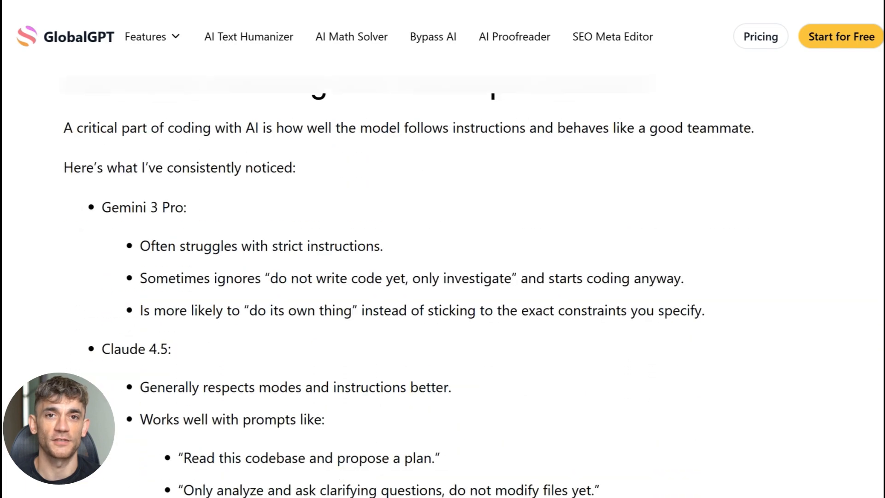
Continue scrolling to the article's 'Choose Claude 4.5 if you' recommendations.
scroll("down", 3)
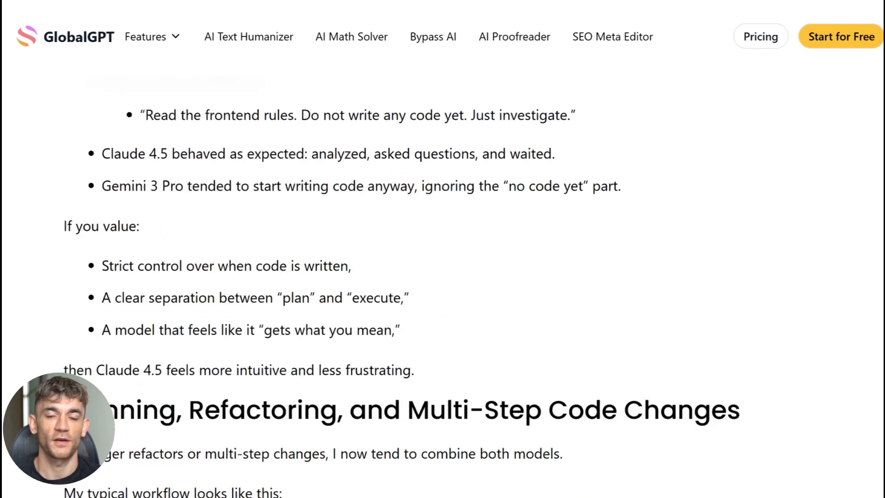
scroll("down", 3)
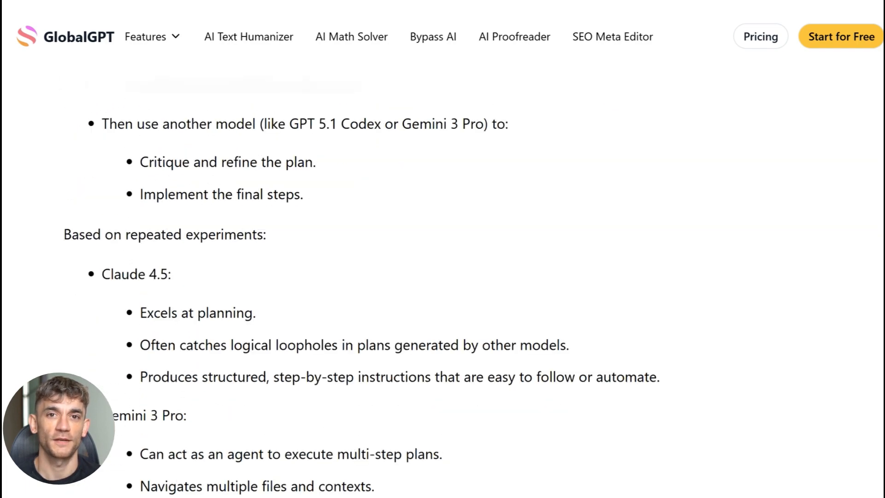
scroll("down", 3)
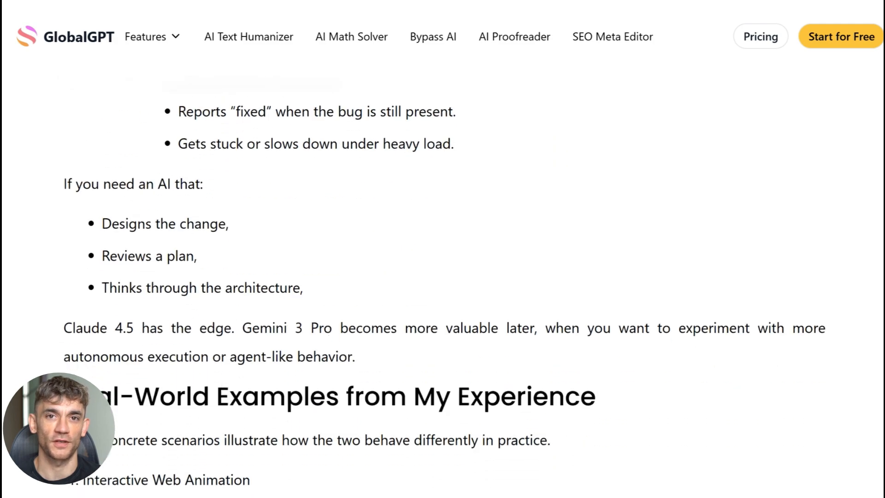
scroll("down", 3)
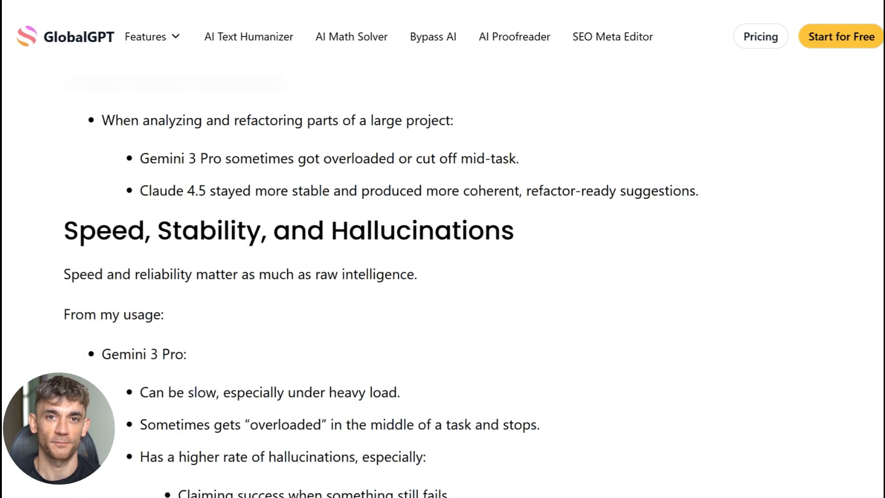
scroll("down", 3)
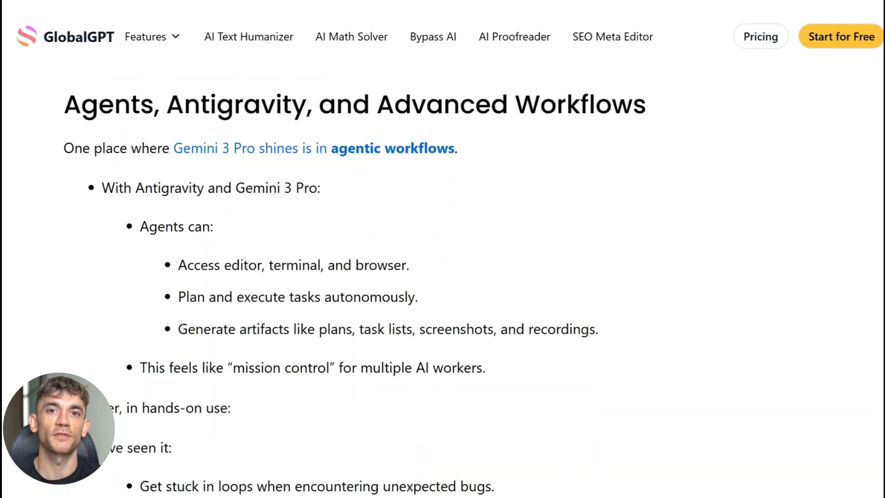
scroll("down", 3)
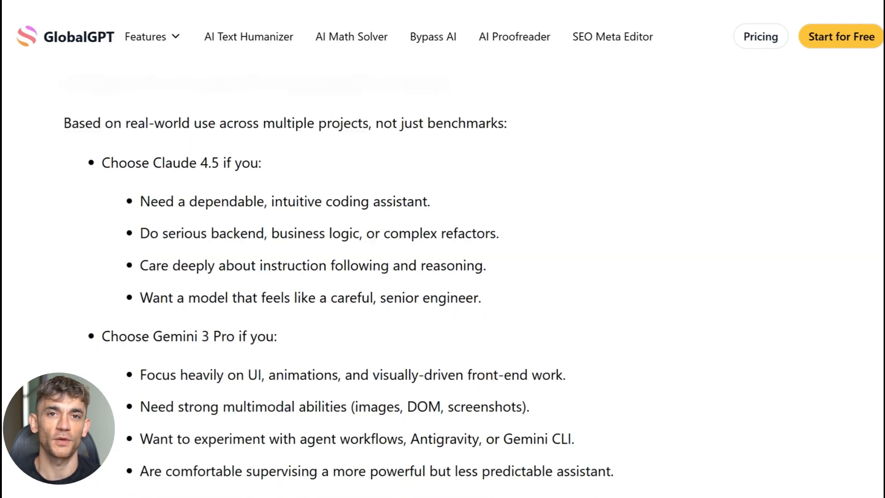
scroll("down", 3)
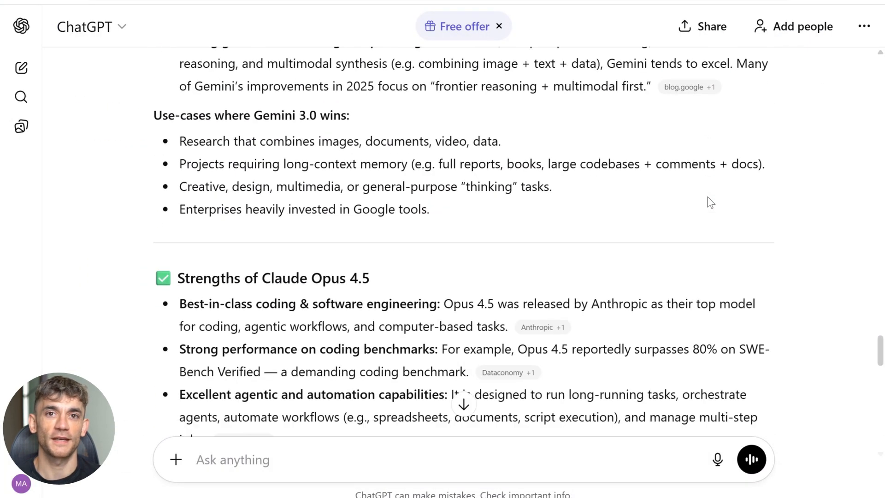
Scroll ChatGPT's answer through Trade-offs and My Updated Verdict to its closing offer.
scroll("down", 3)
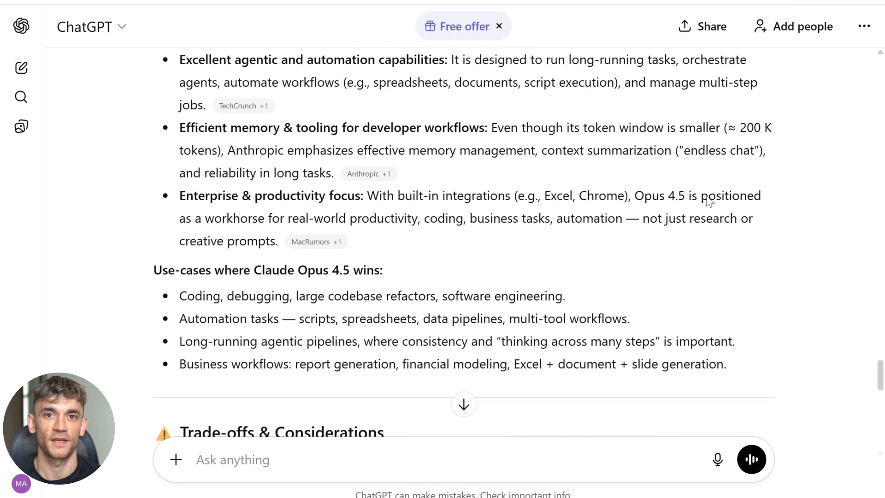
scroll("down", 3)
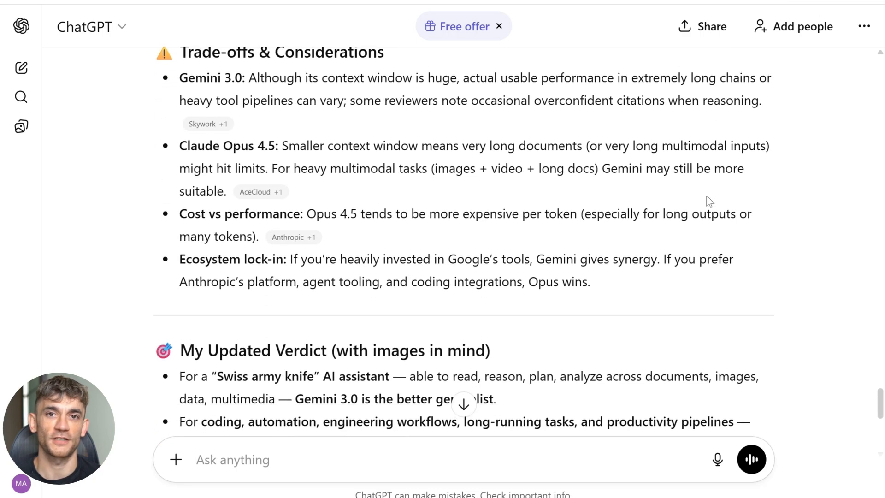
scroll("down", 3)
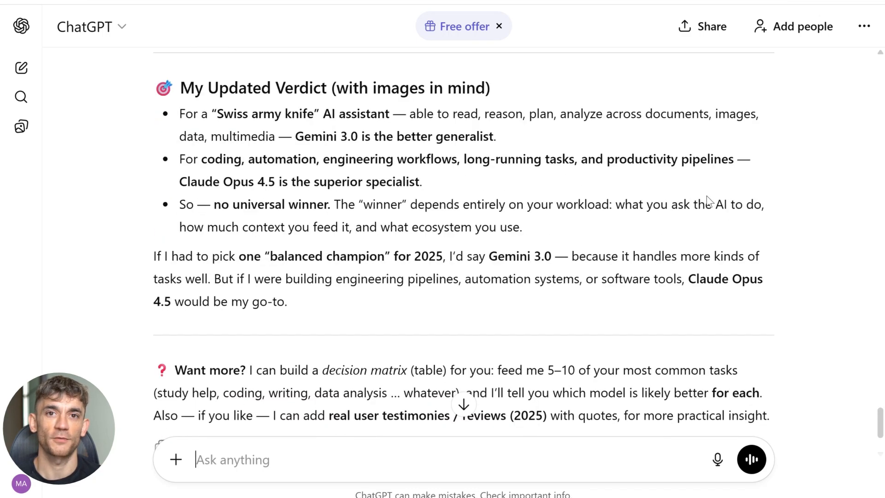
scroll("down", 3)
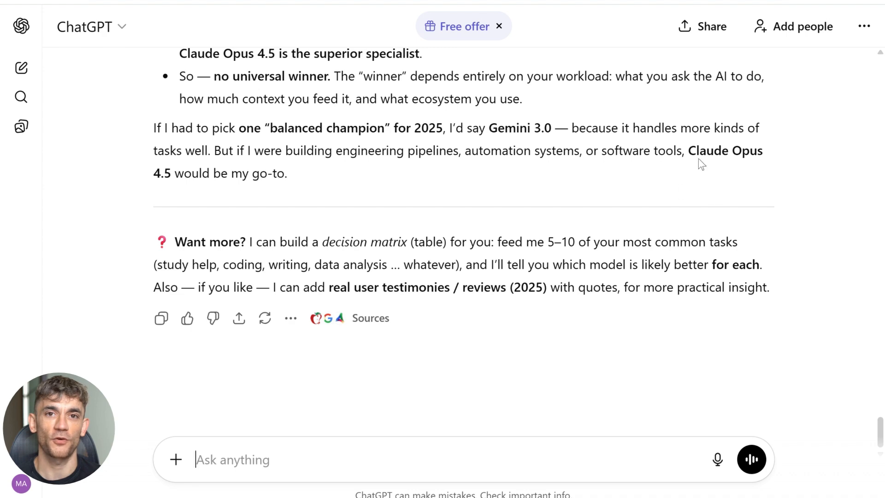
mouse_move(725, 173)
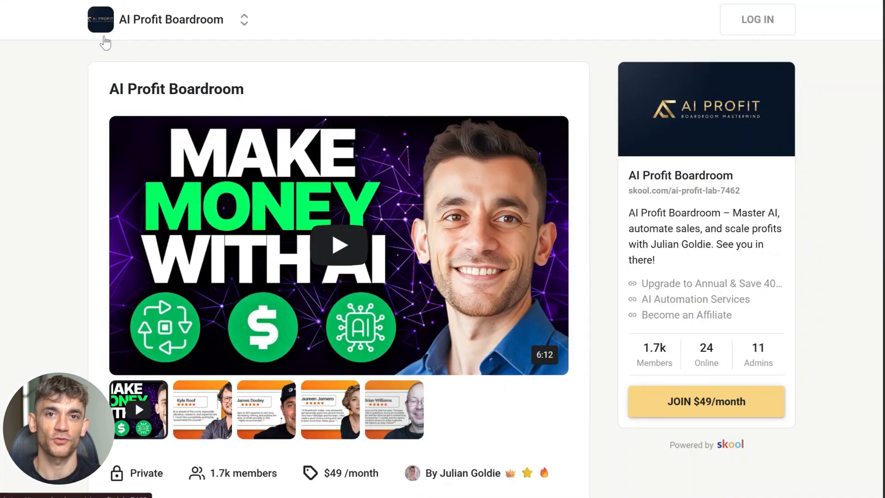
mouse_move(440, 237)
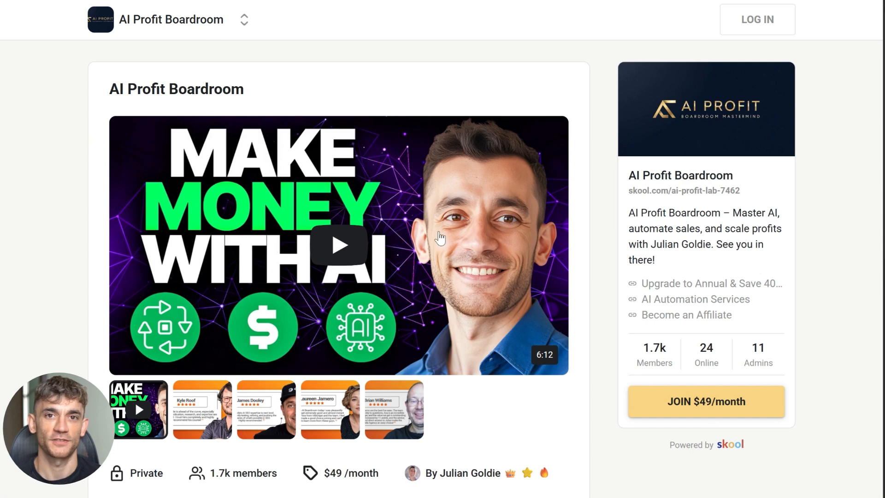
scroll("down", 3)
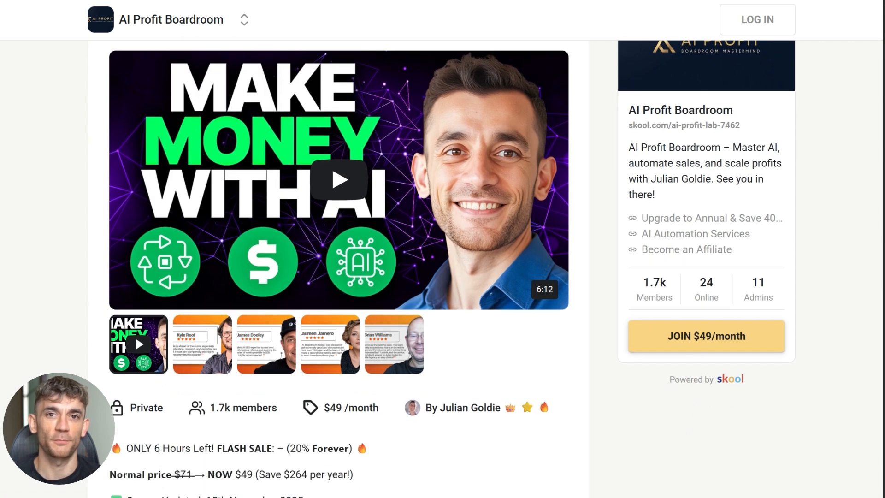
scroll("down", 3)
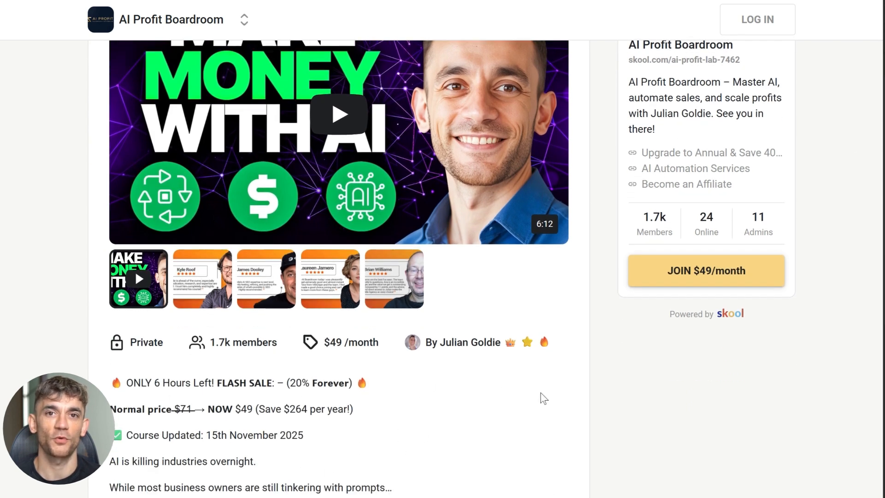
scroll("down", 3)
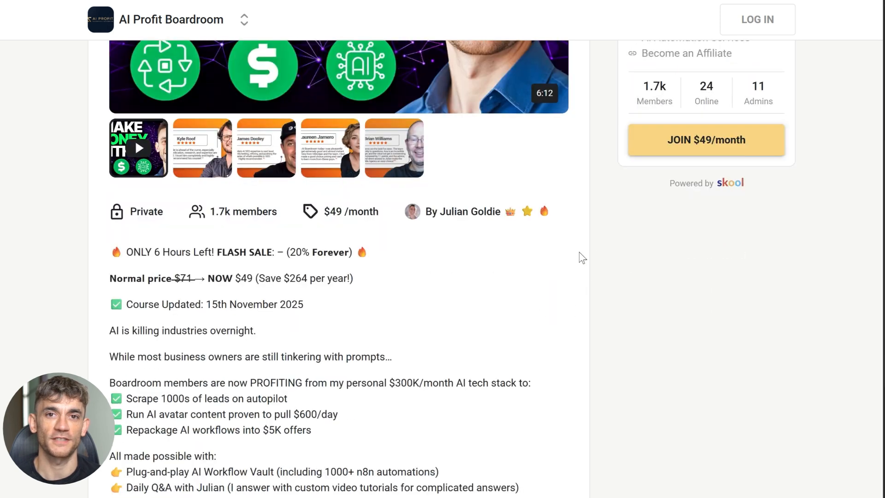
mouse_move(313, 337)
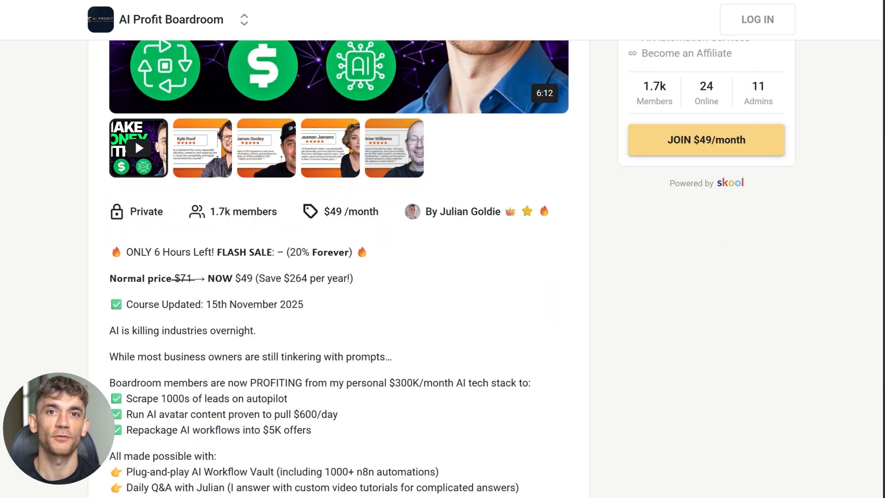
scroll("down", 3)
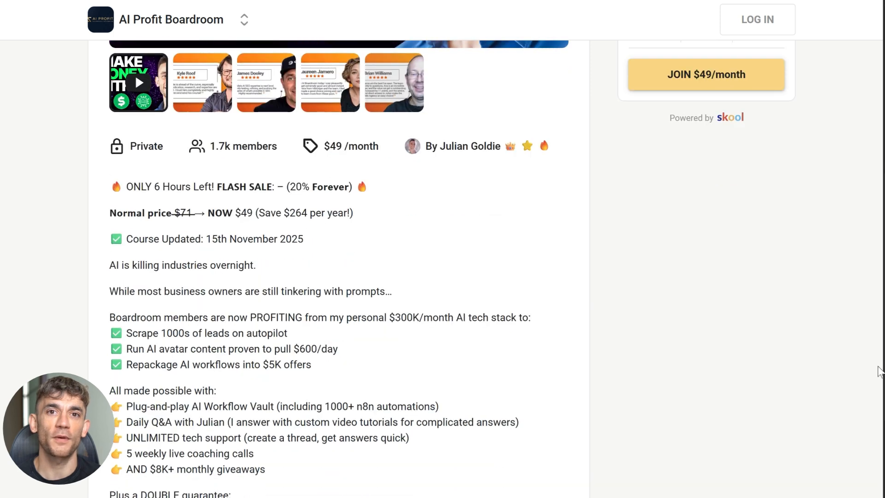
scroll("down", 3)
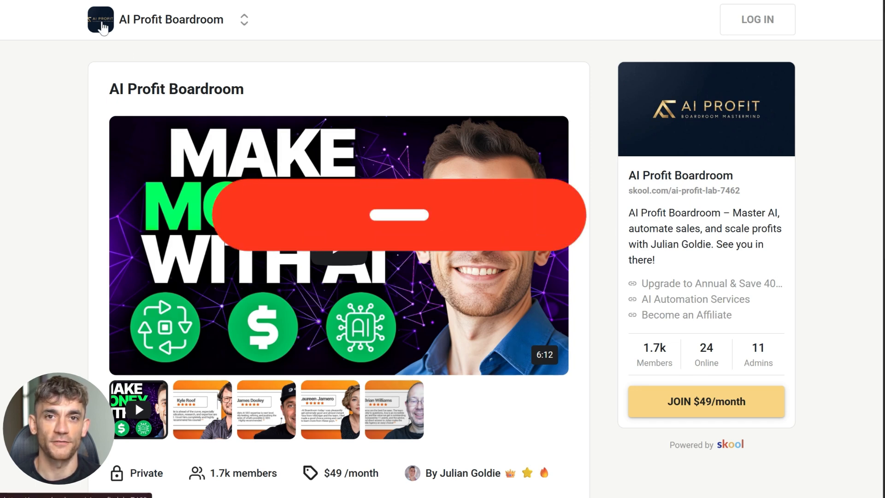
left_click(399, 215)
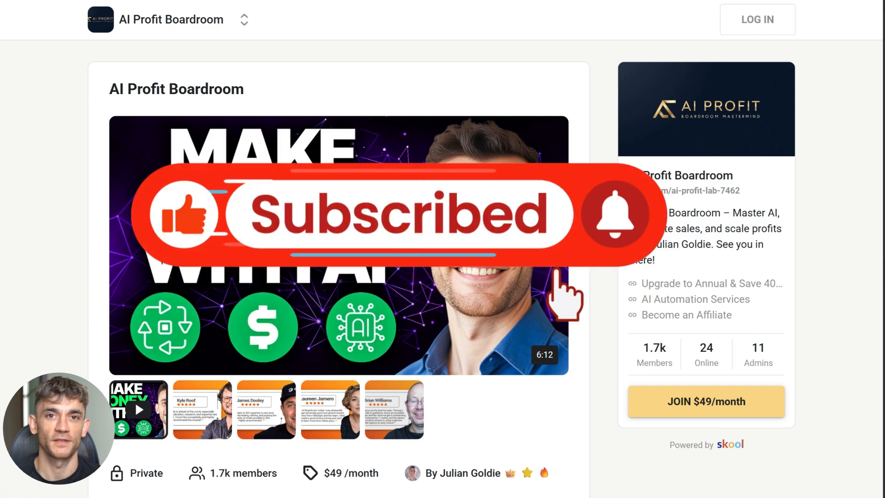
scroll("down", 3)
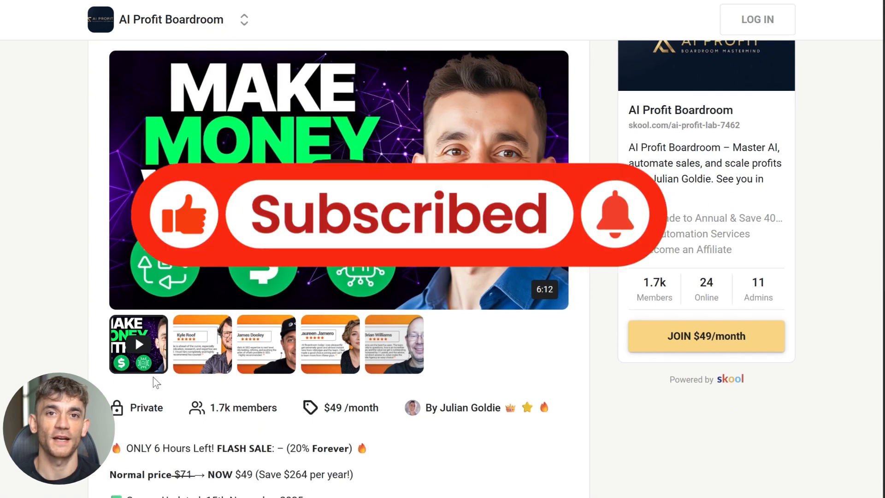
scroll("down", 3)
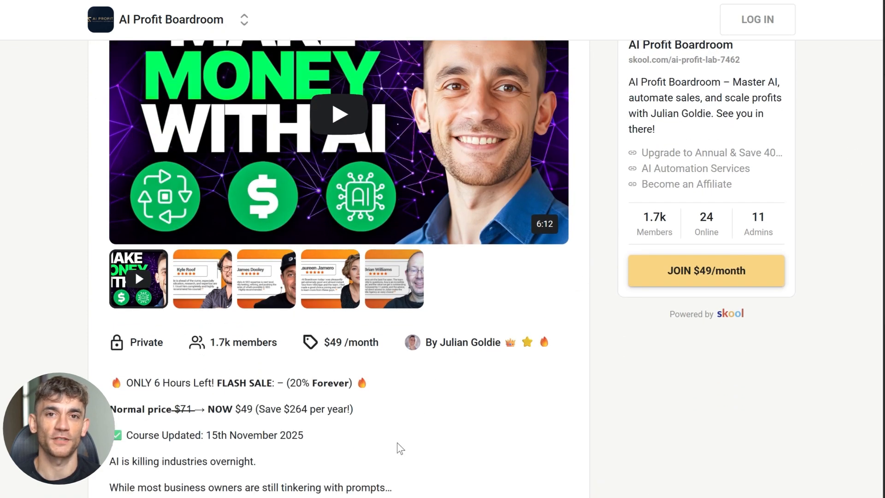